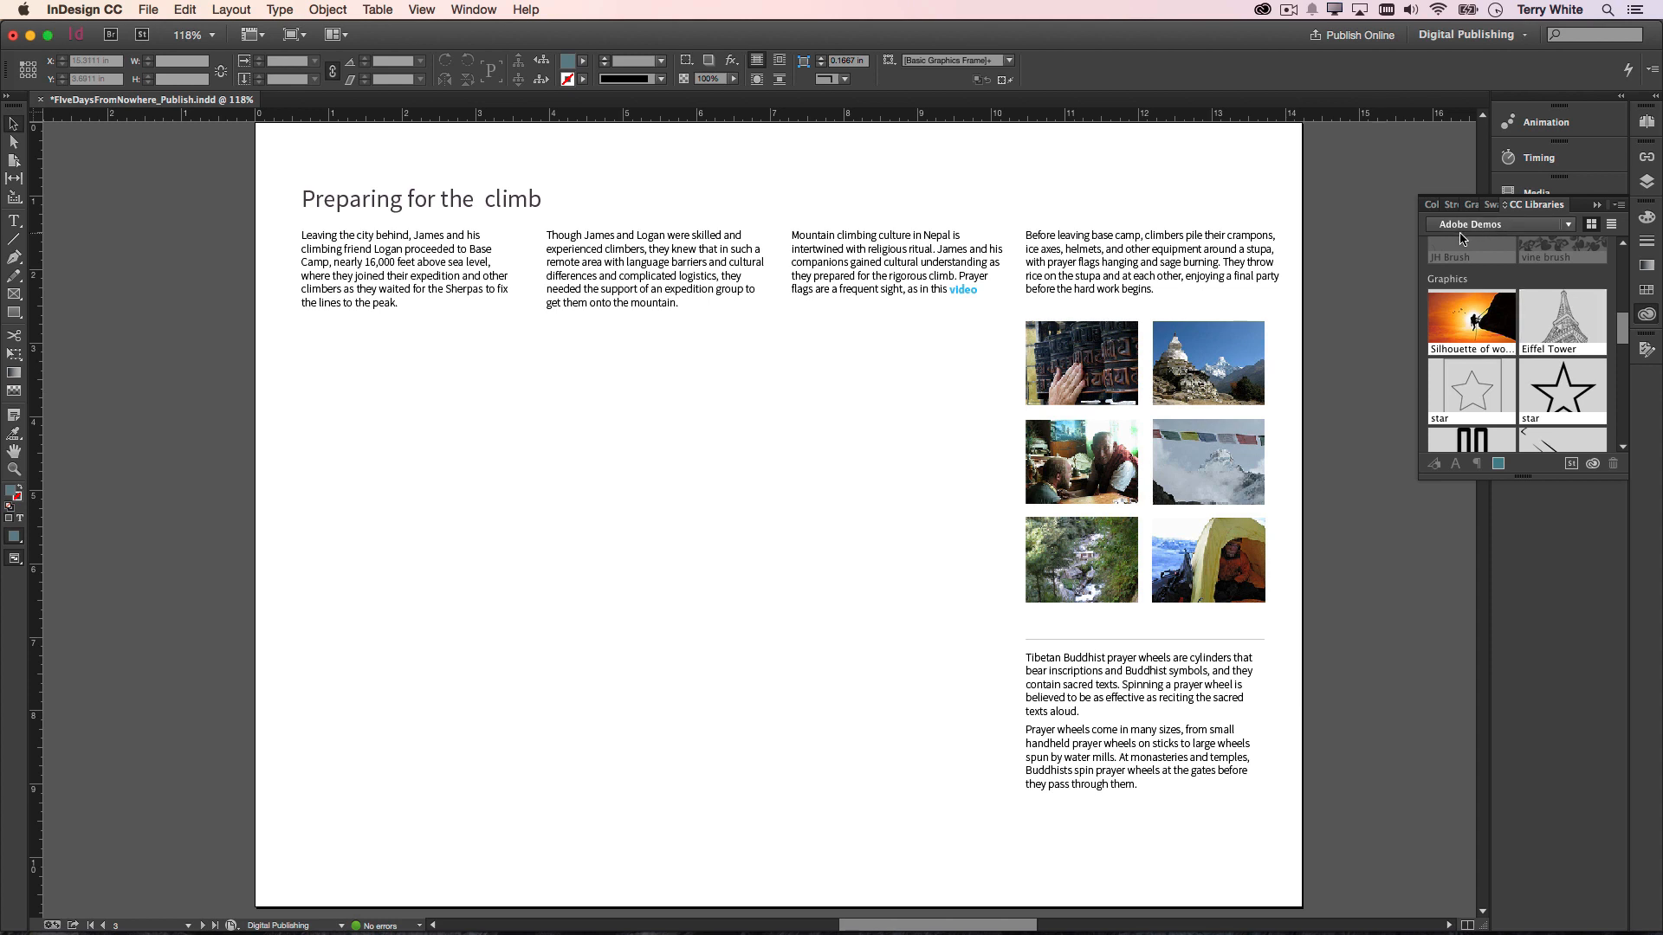
{"action": "mouse_move", "coordinate": [1512, 236]}
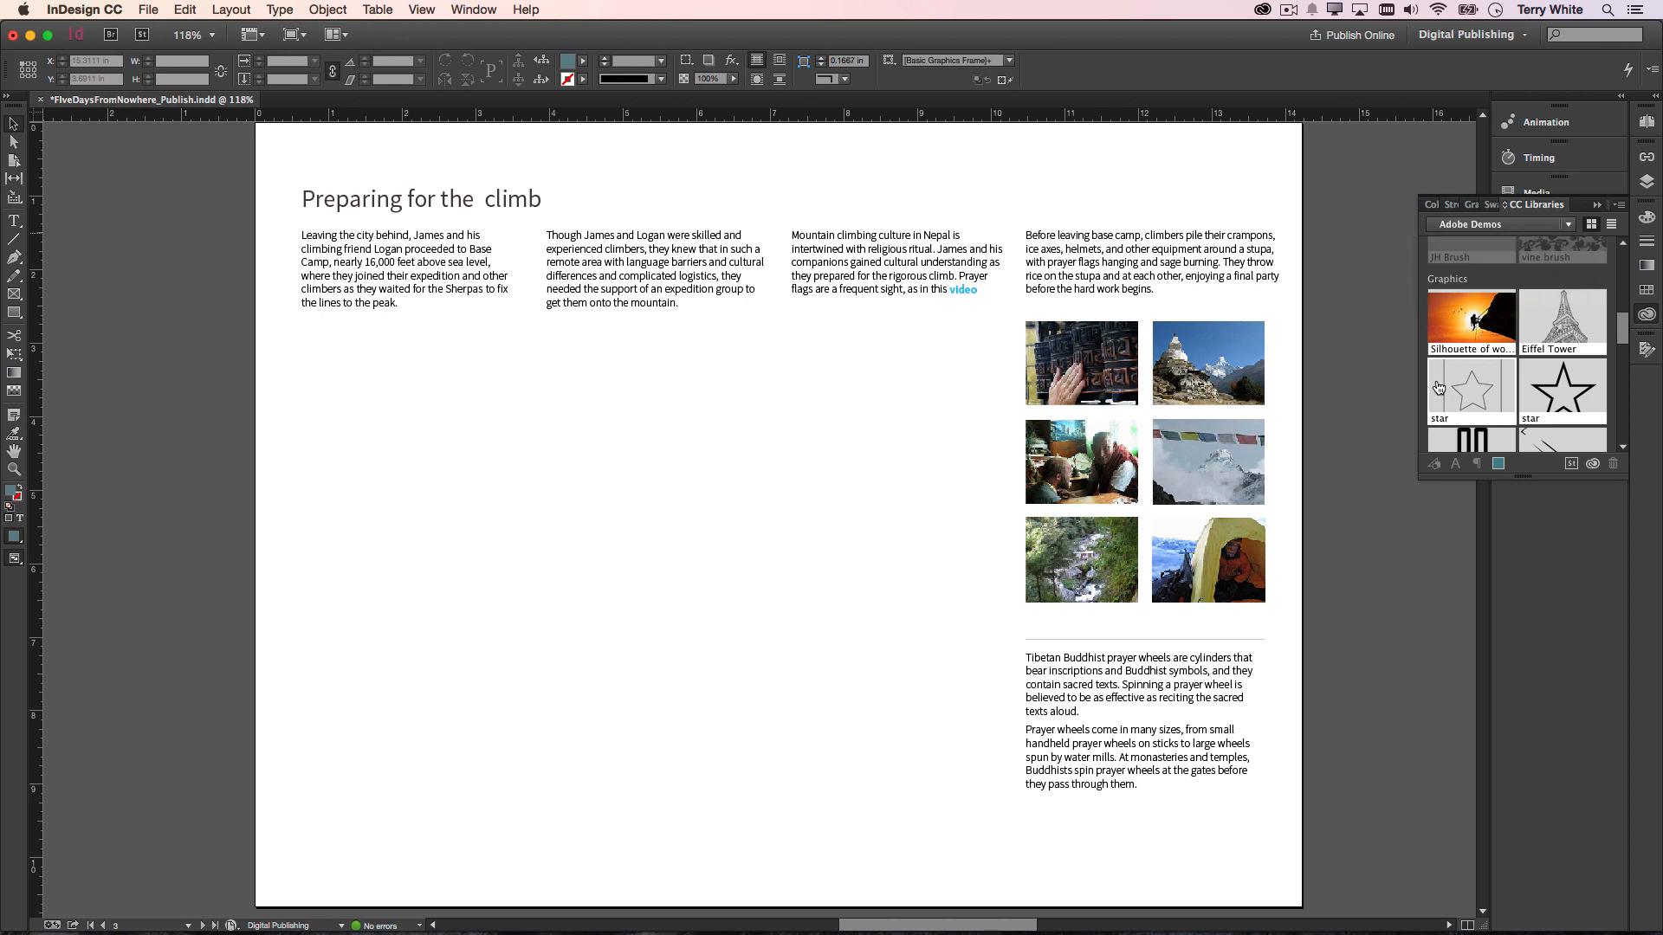
{"action": "mouse_move", "coordinate": [1472, 321]}
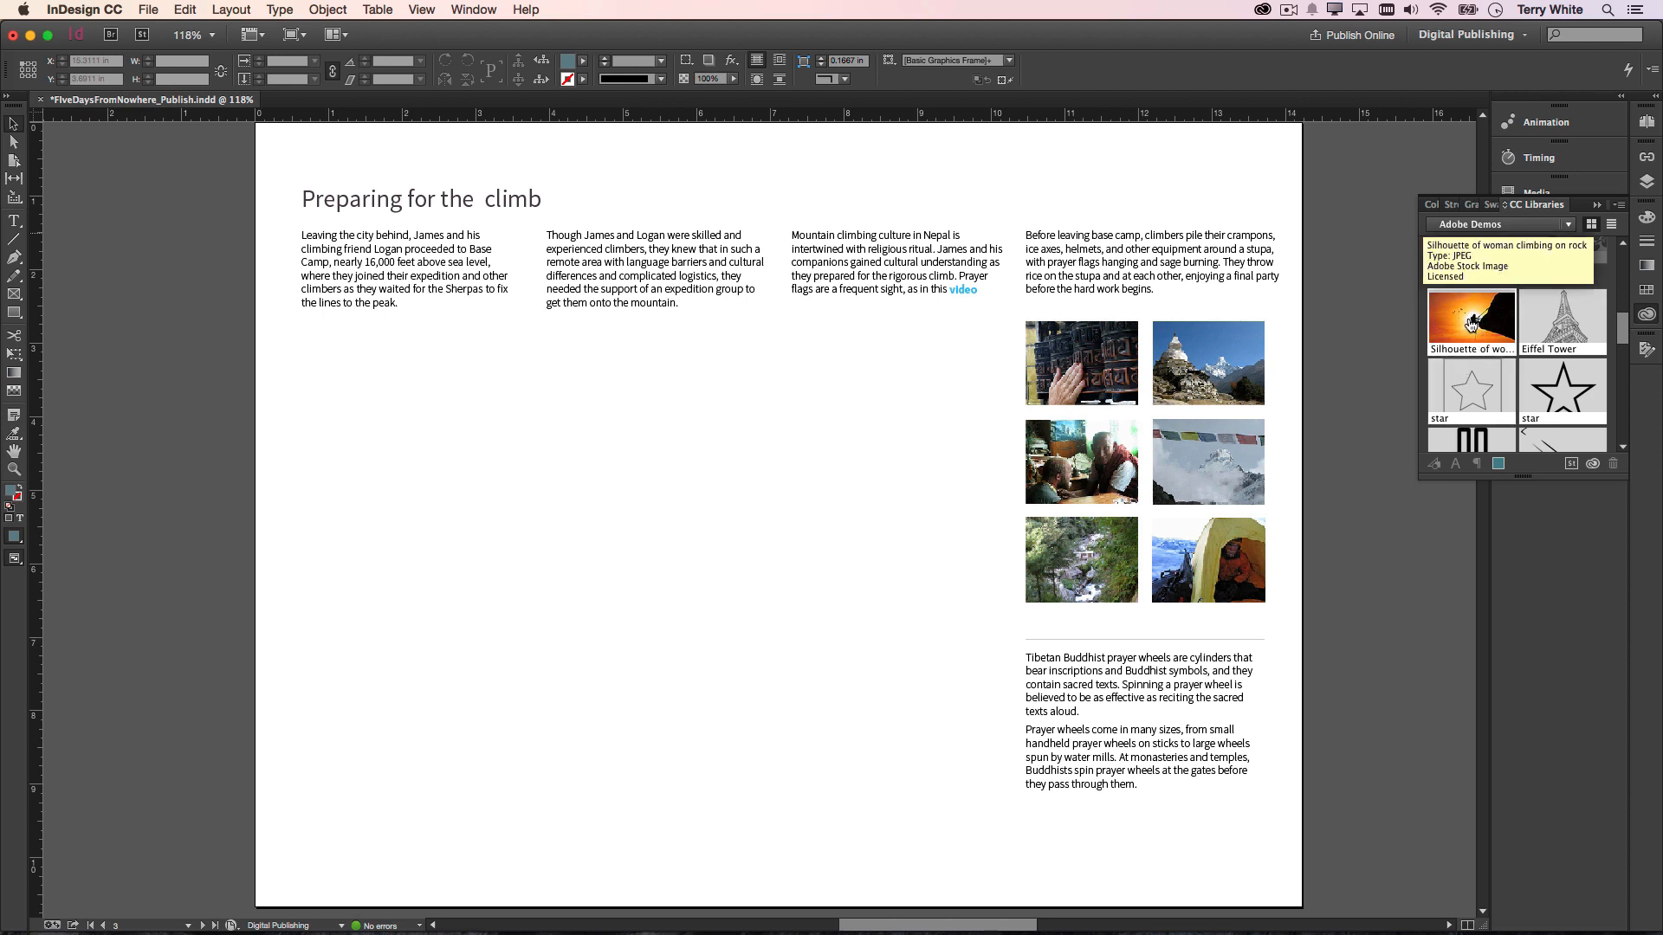
Place the Silhouette of woman climbing library image as a linked photo on the spread.
{"action": "right_click", "coordinate": [1470, 321]}
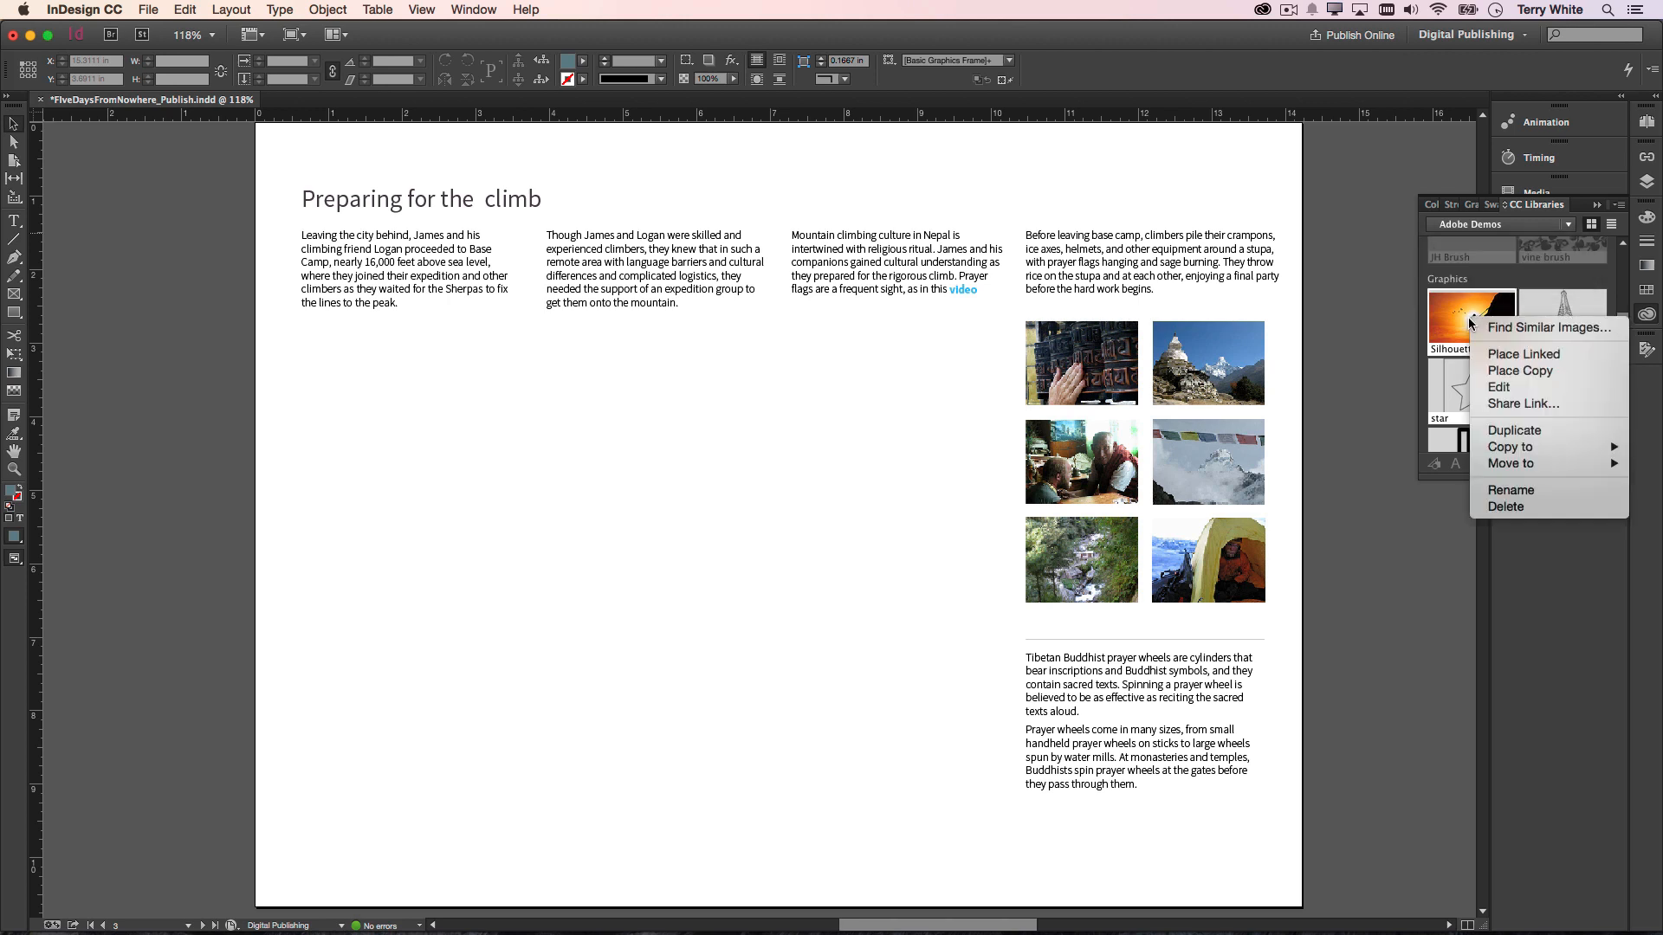
{"action": "mouse_move", "coordinate": [1522, 354]}
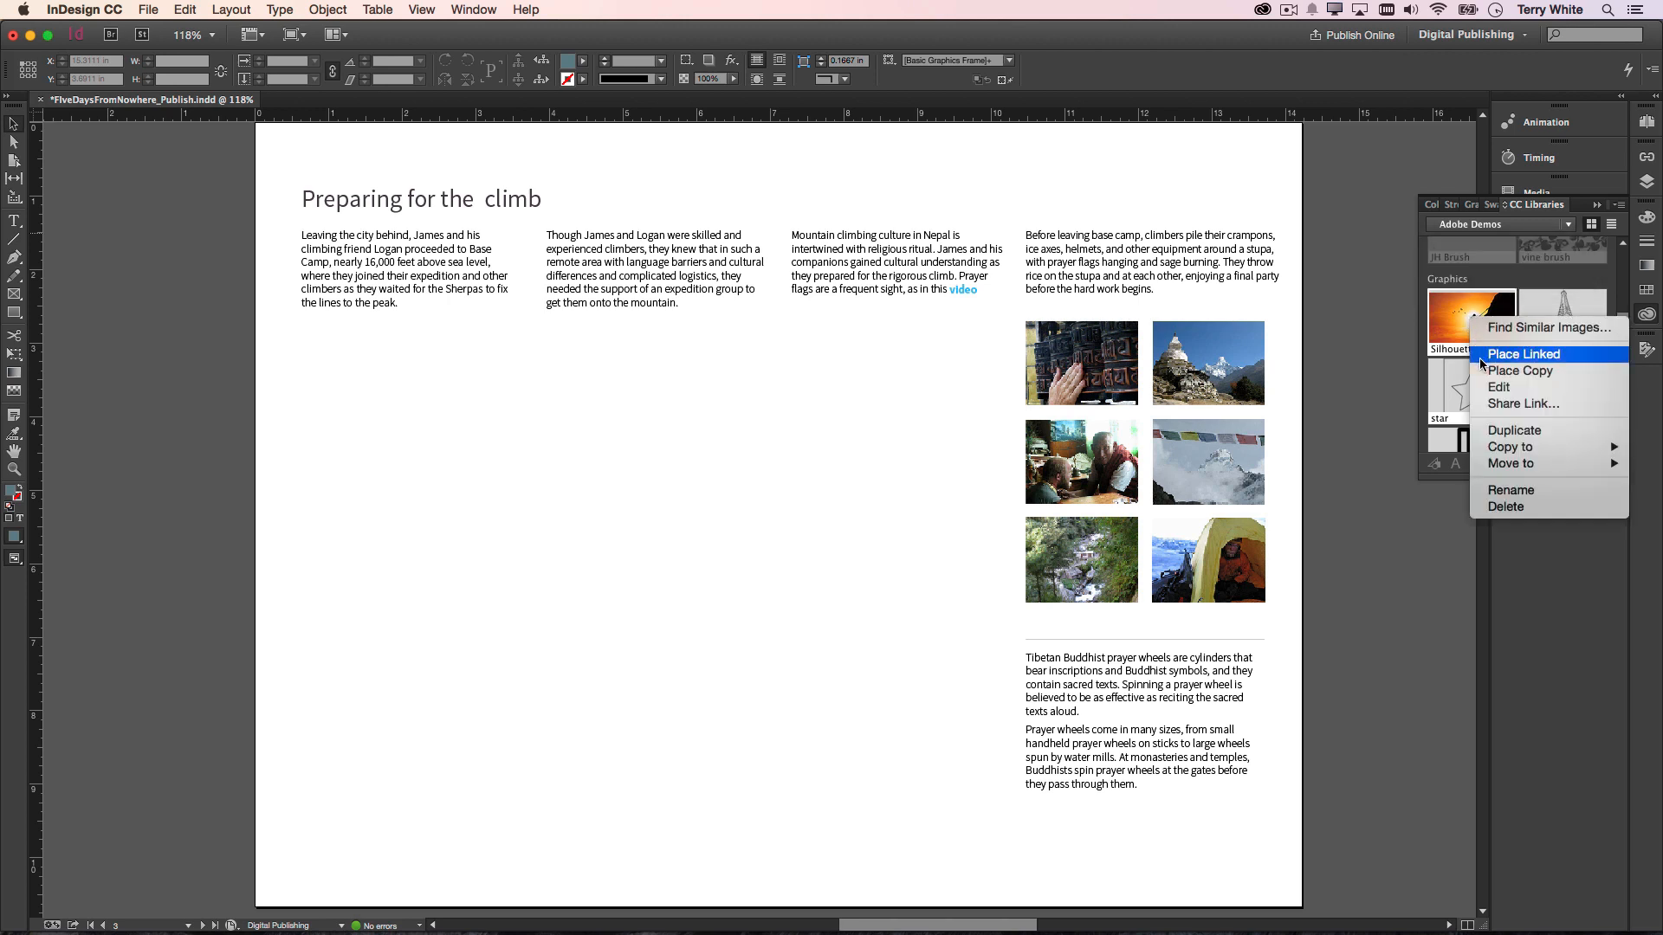
{"action": "left_click", "coordinate": [1525, 354]}
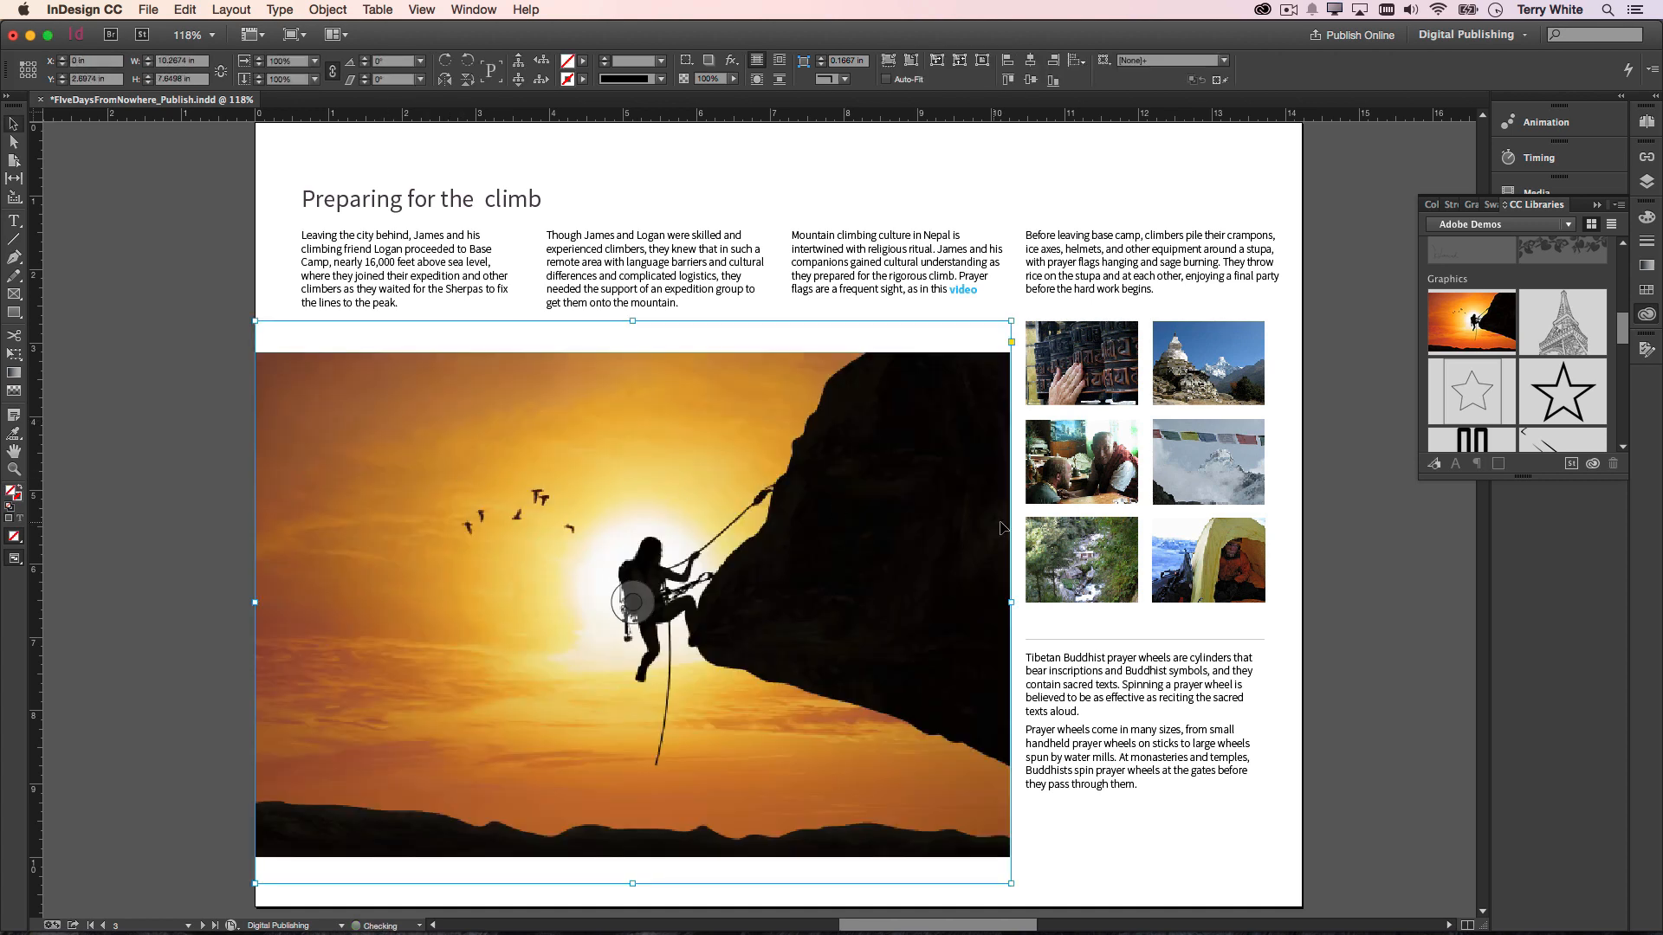
{"action": "mouse_move", "coordinate": [1398, 400]}
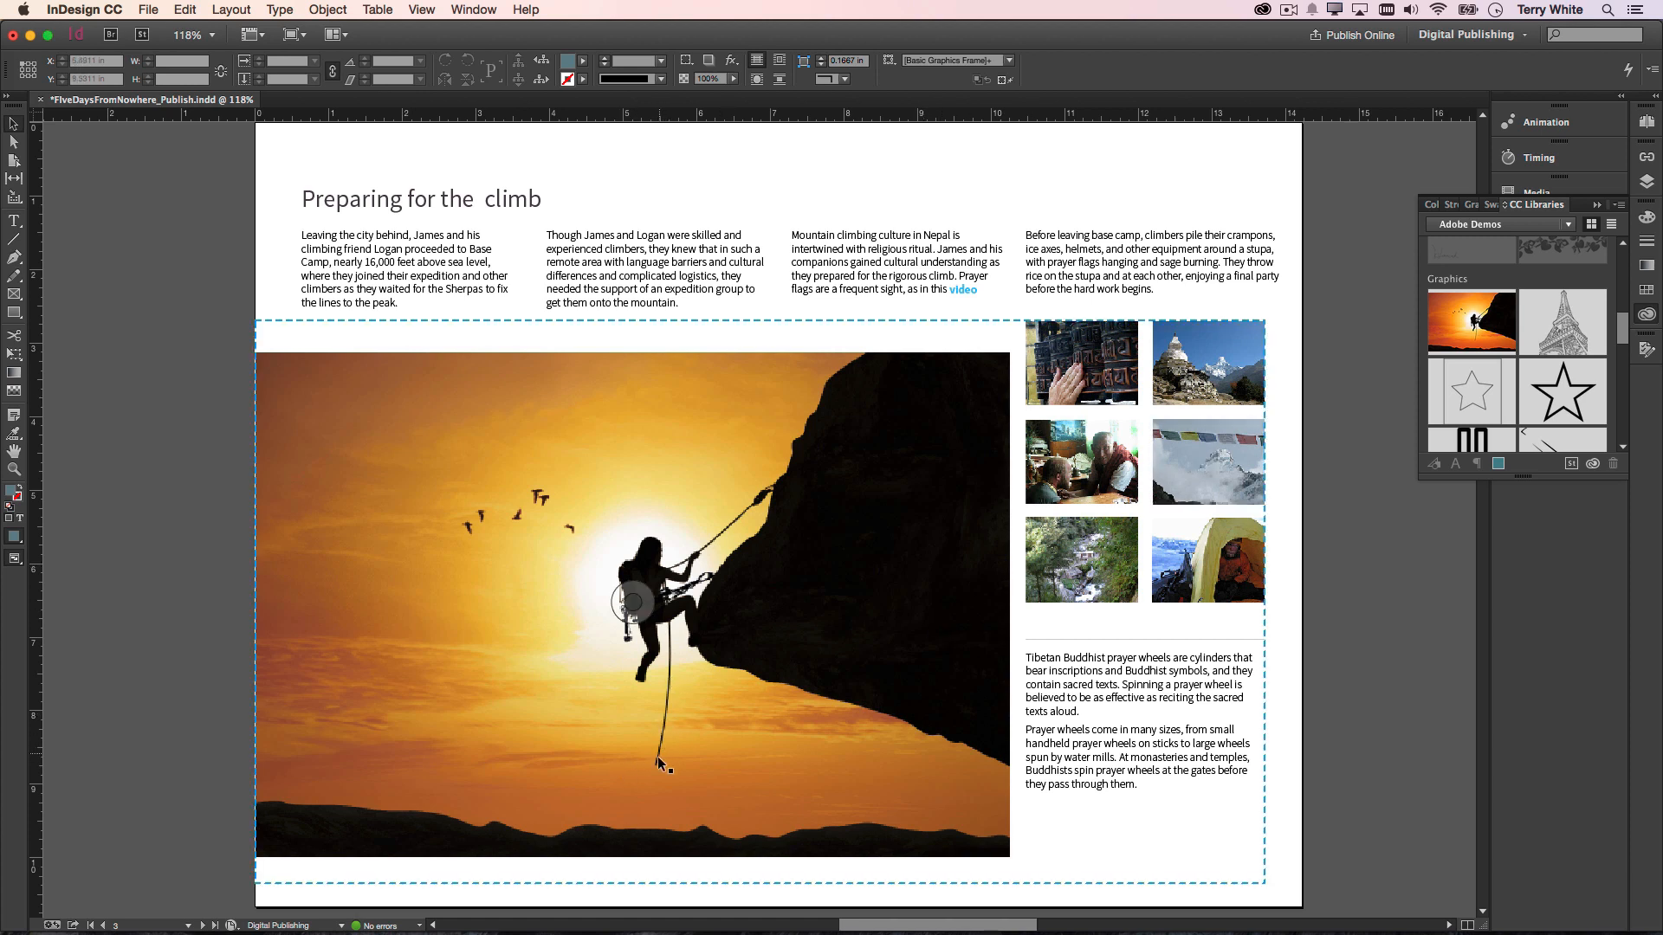
{"action": "mouse_move", "coordinate": [596, 515]}
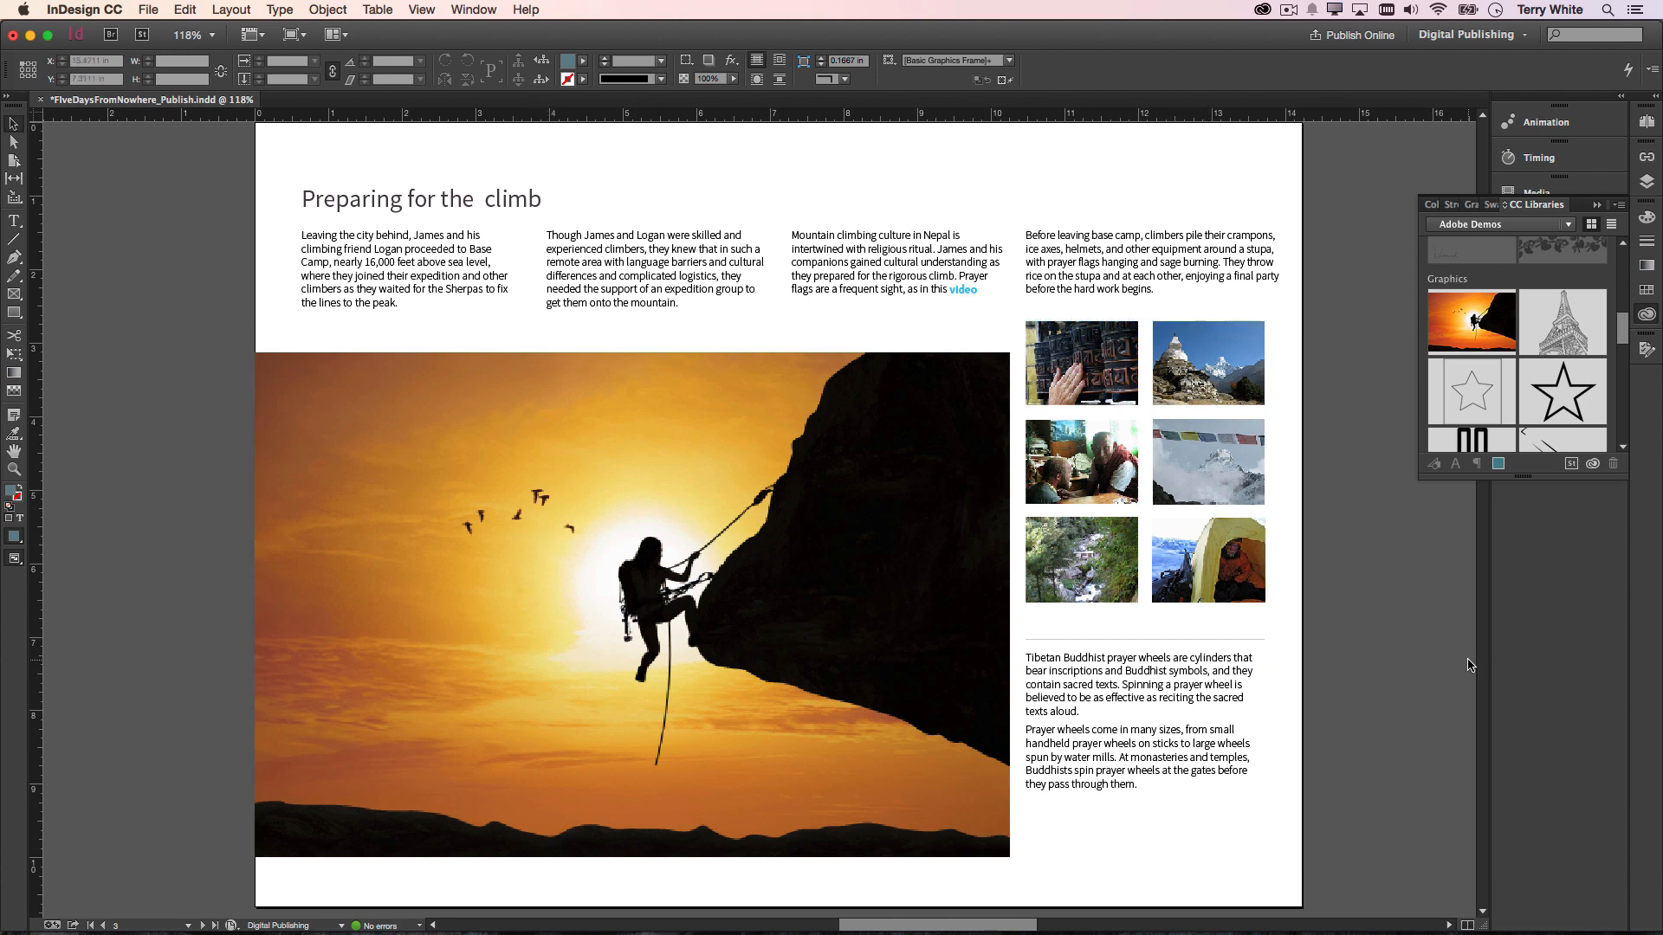
{"action": "mouse_move", "coordinate": [1423, 658]}
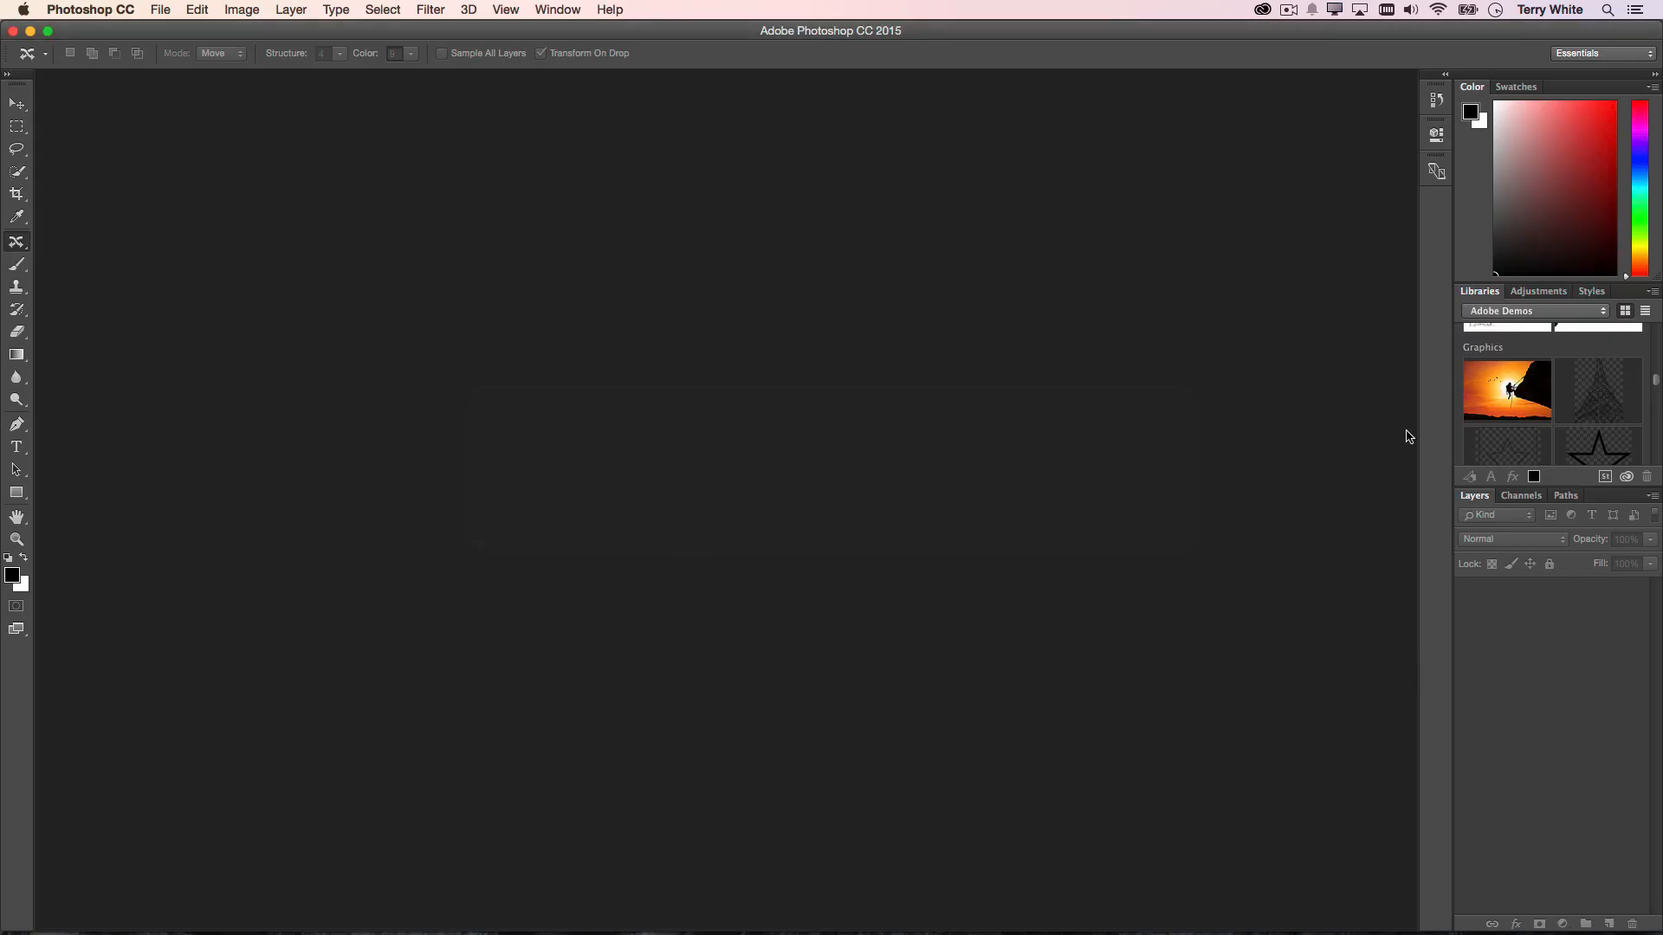
{"action": "mouse_move", "coordinate": [1506, 389]}
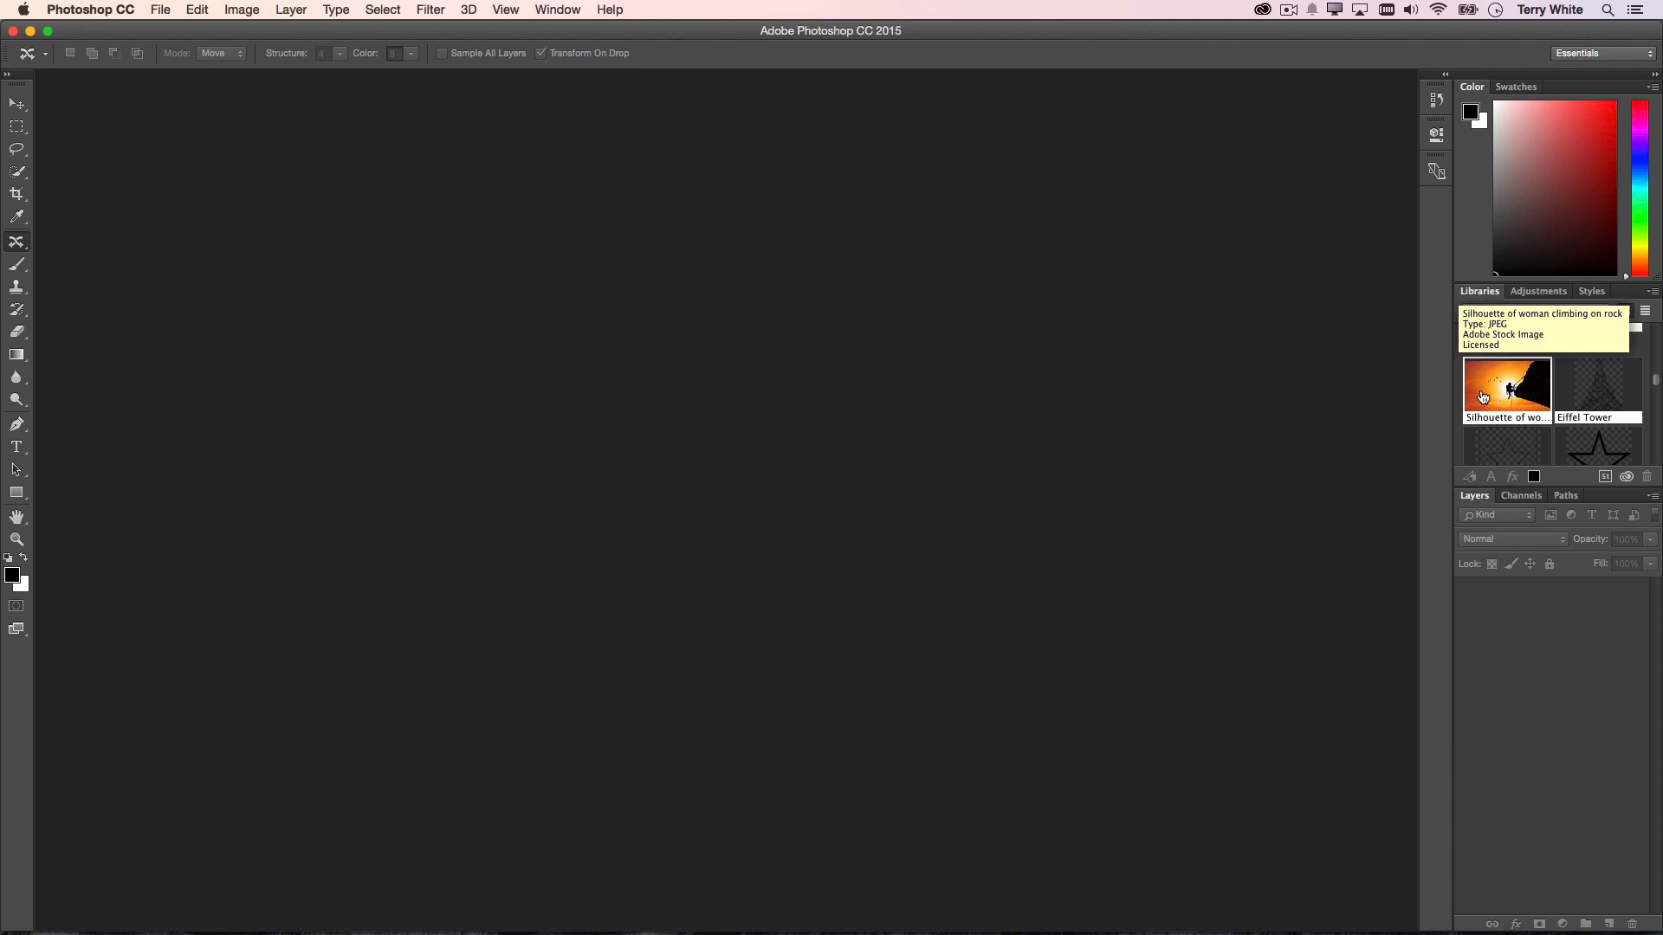
Open the Silhouette of woman climbing library photo as a Photoshop document.
{"action": "double_click", "coordinate": [1506, 386]}
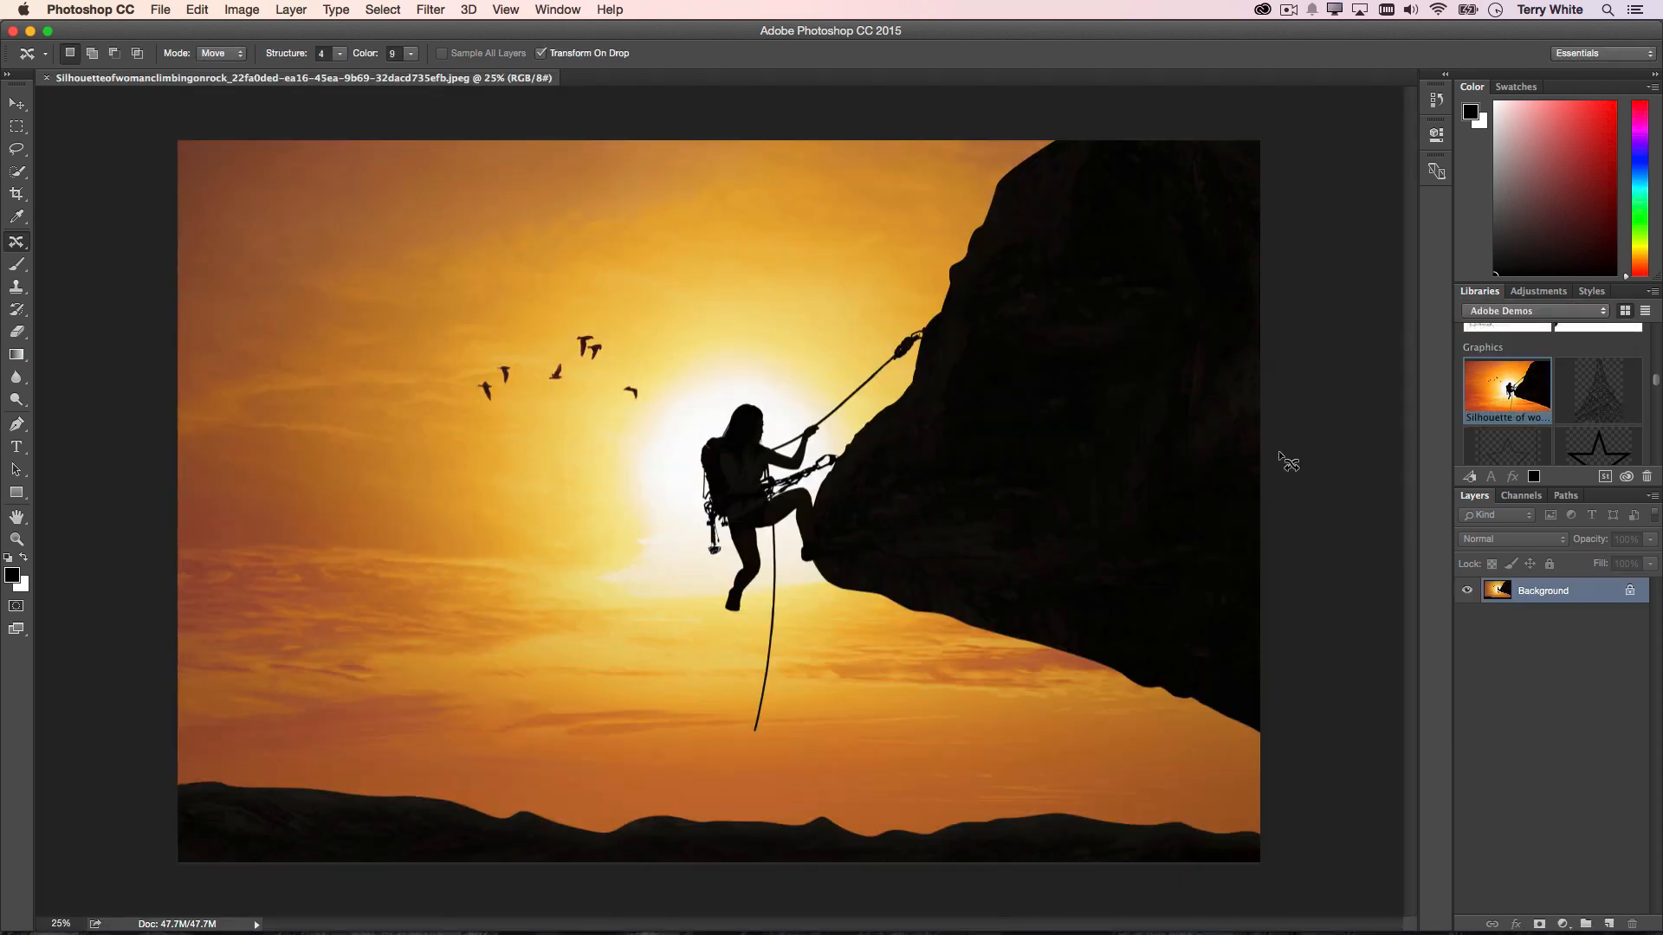
{"action": "mouse_move", "coordinate": [72, 225]}
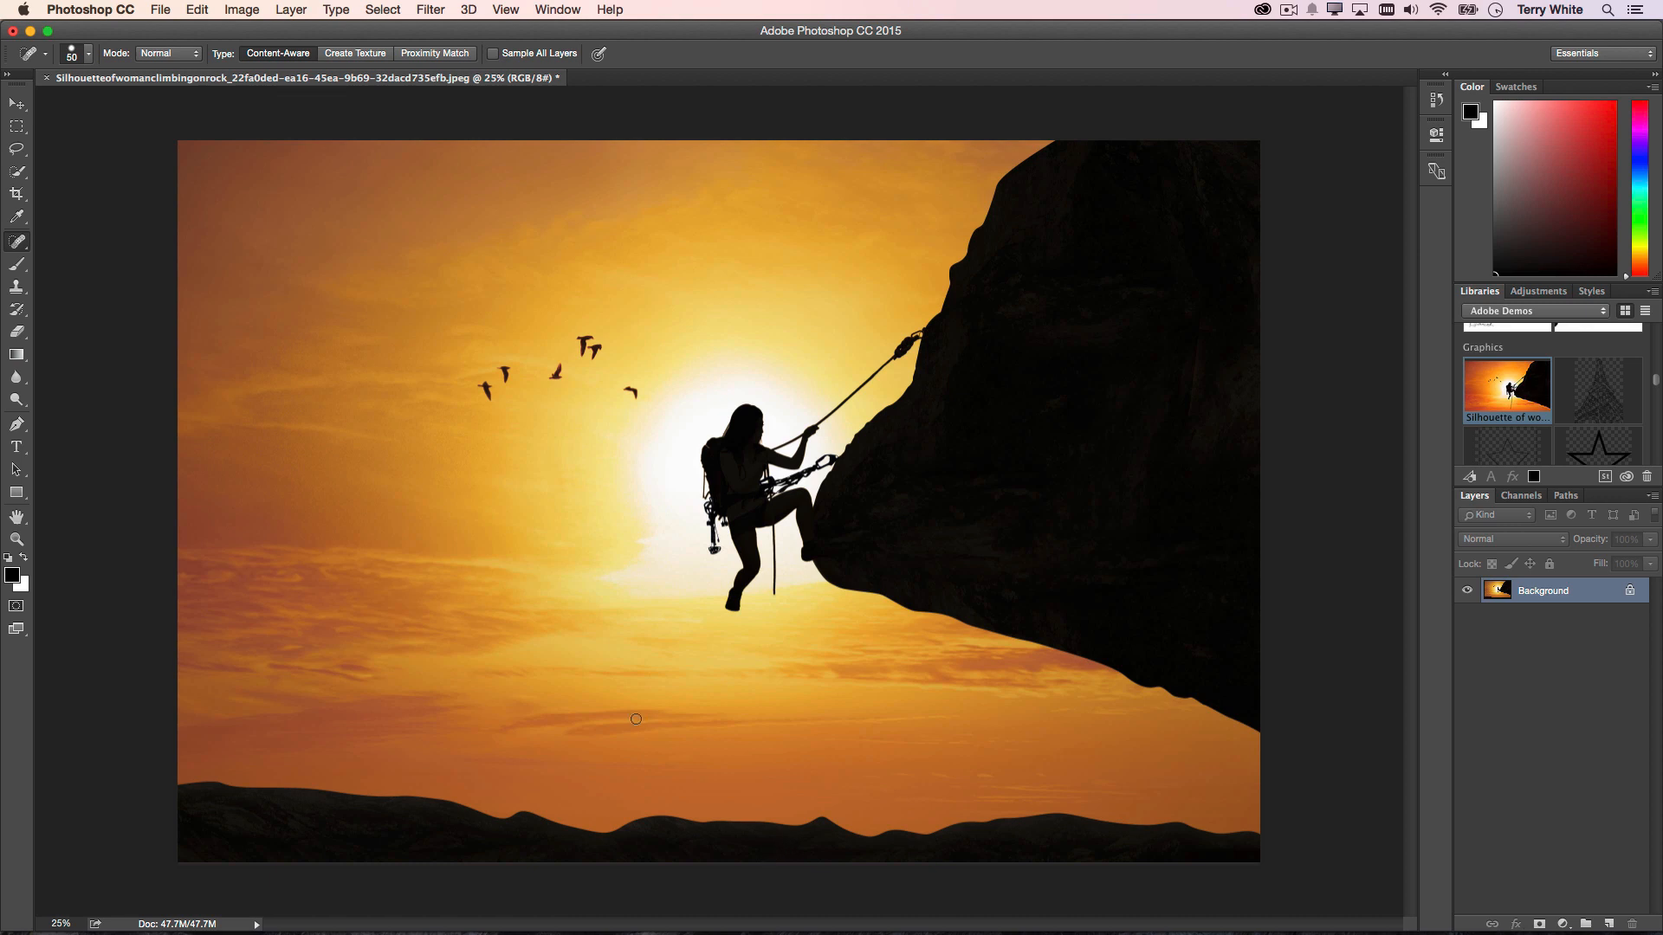
{"action": "mouse_move", "coordinate": [654, 766]}
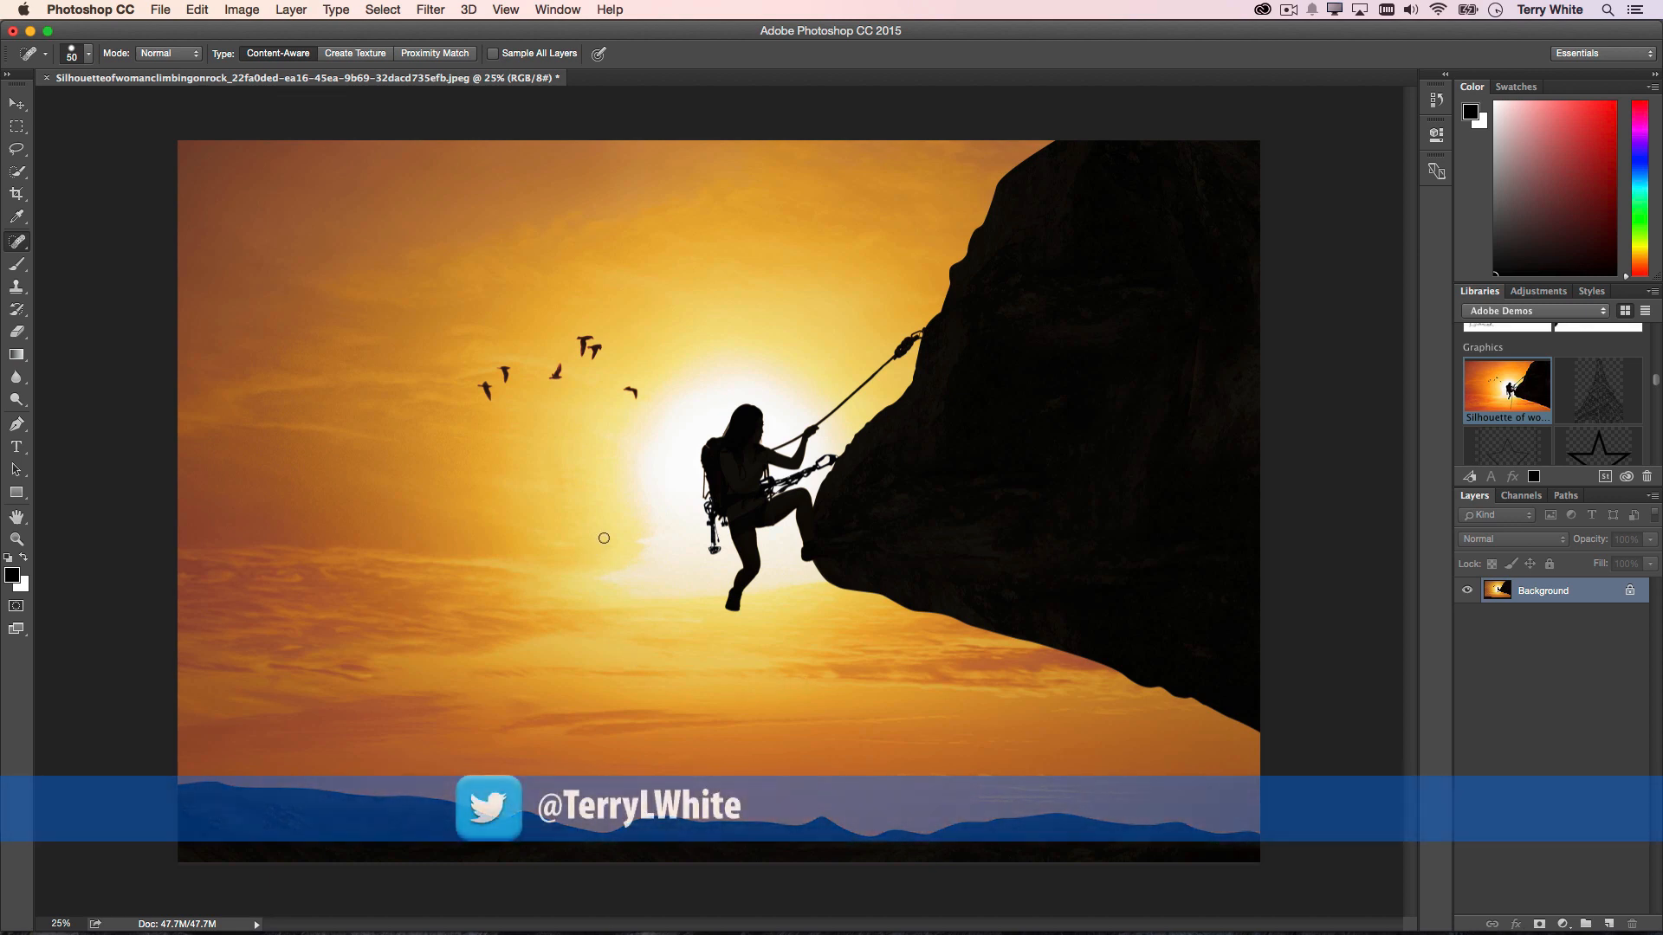
{"action": "mouse_move", "coordinate": [517, 410]}
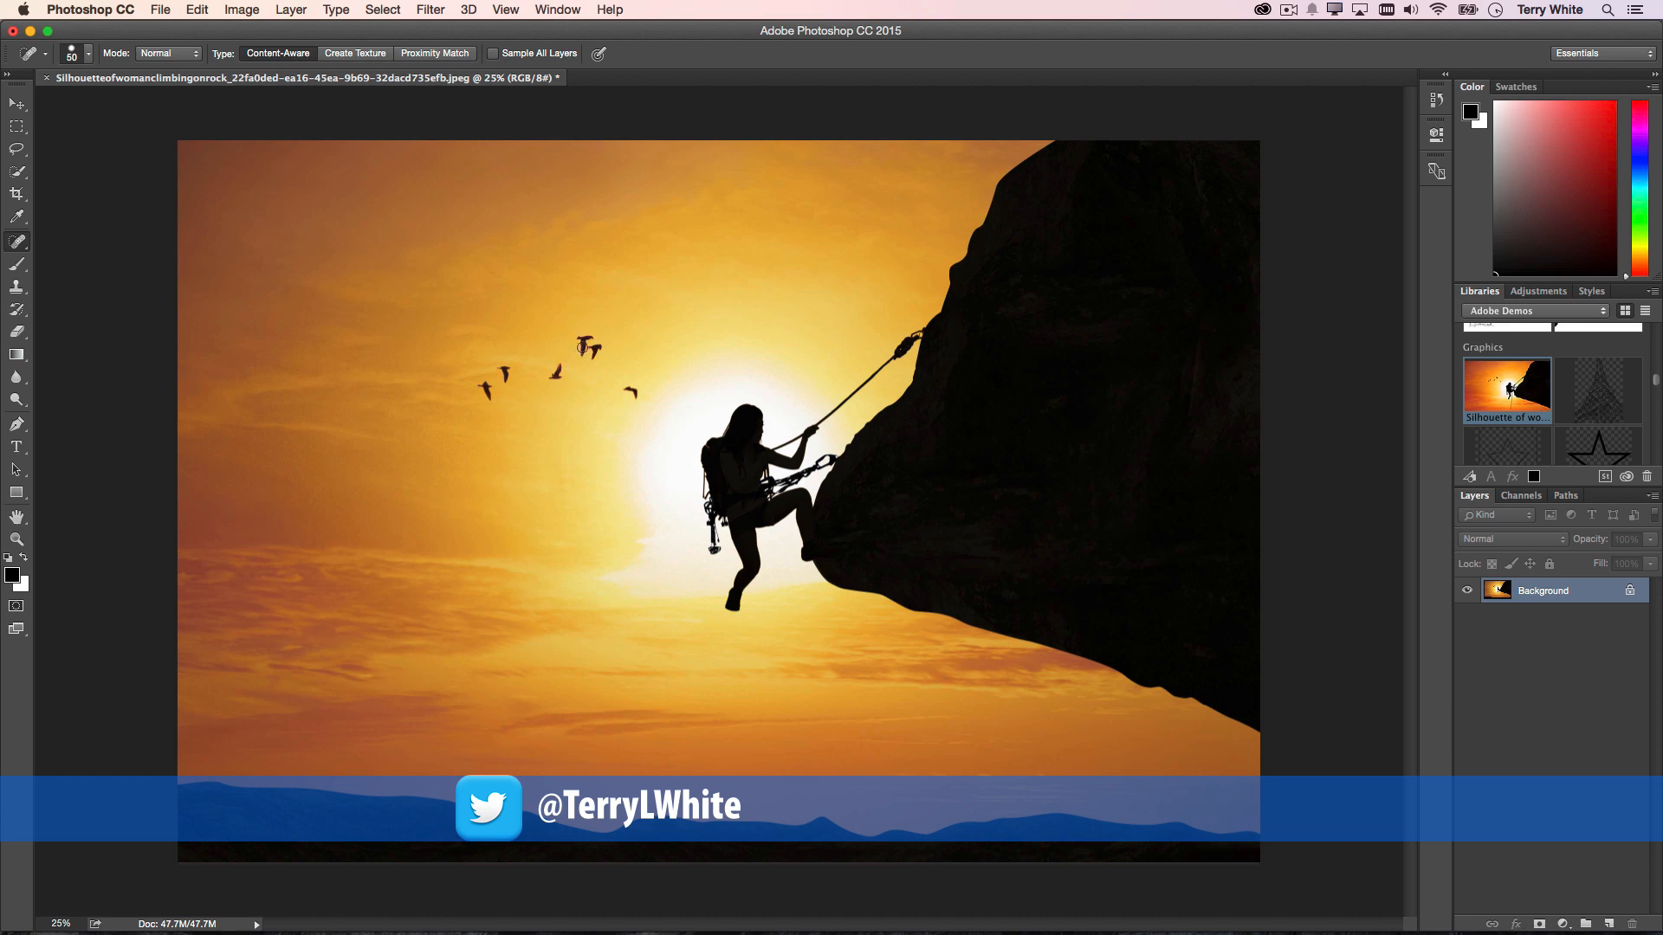
{"action": "mouse_move", "coordinate": [18, 244]}
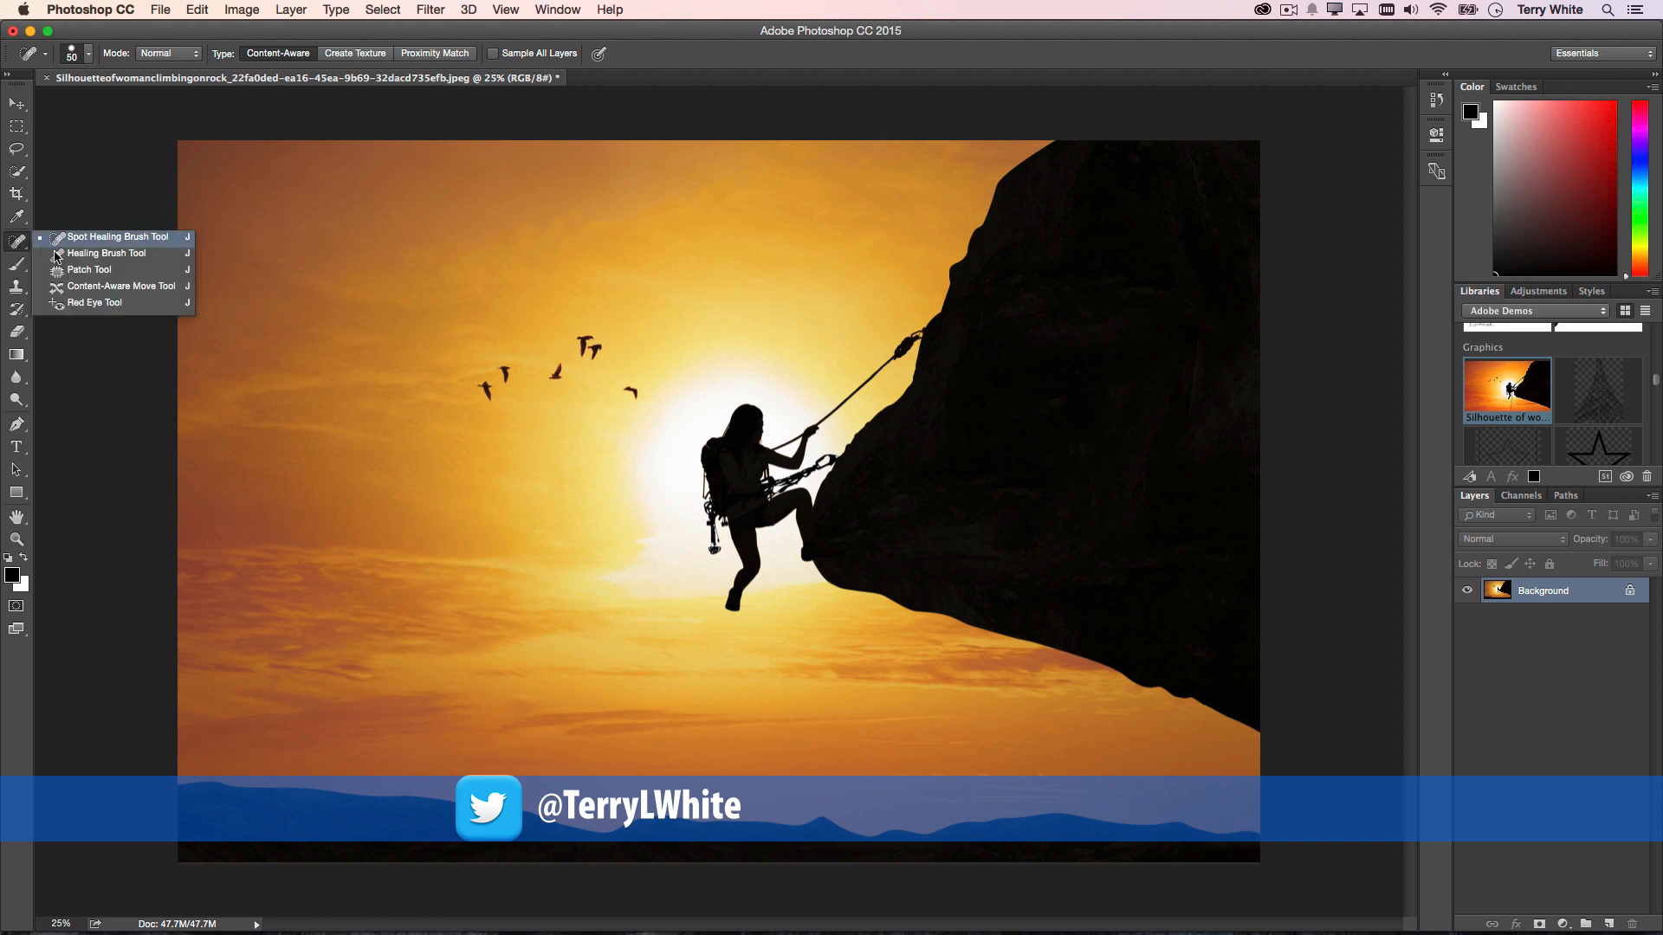
{"action": "mouse_move", "coordinate": [95, 291]}
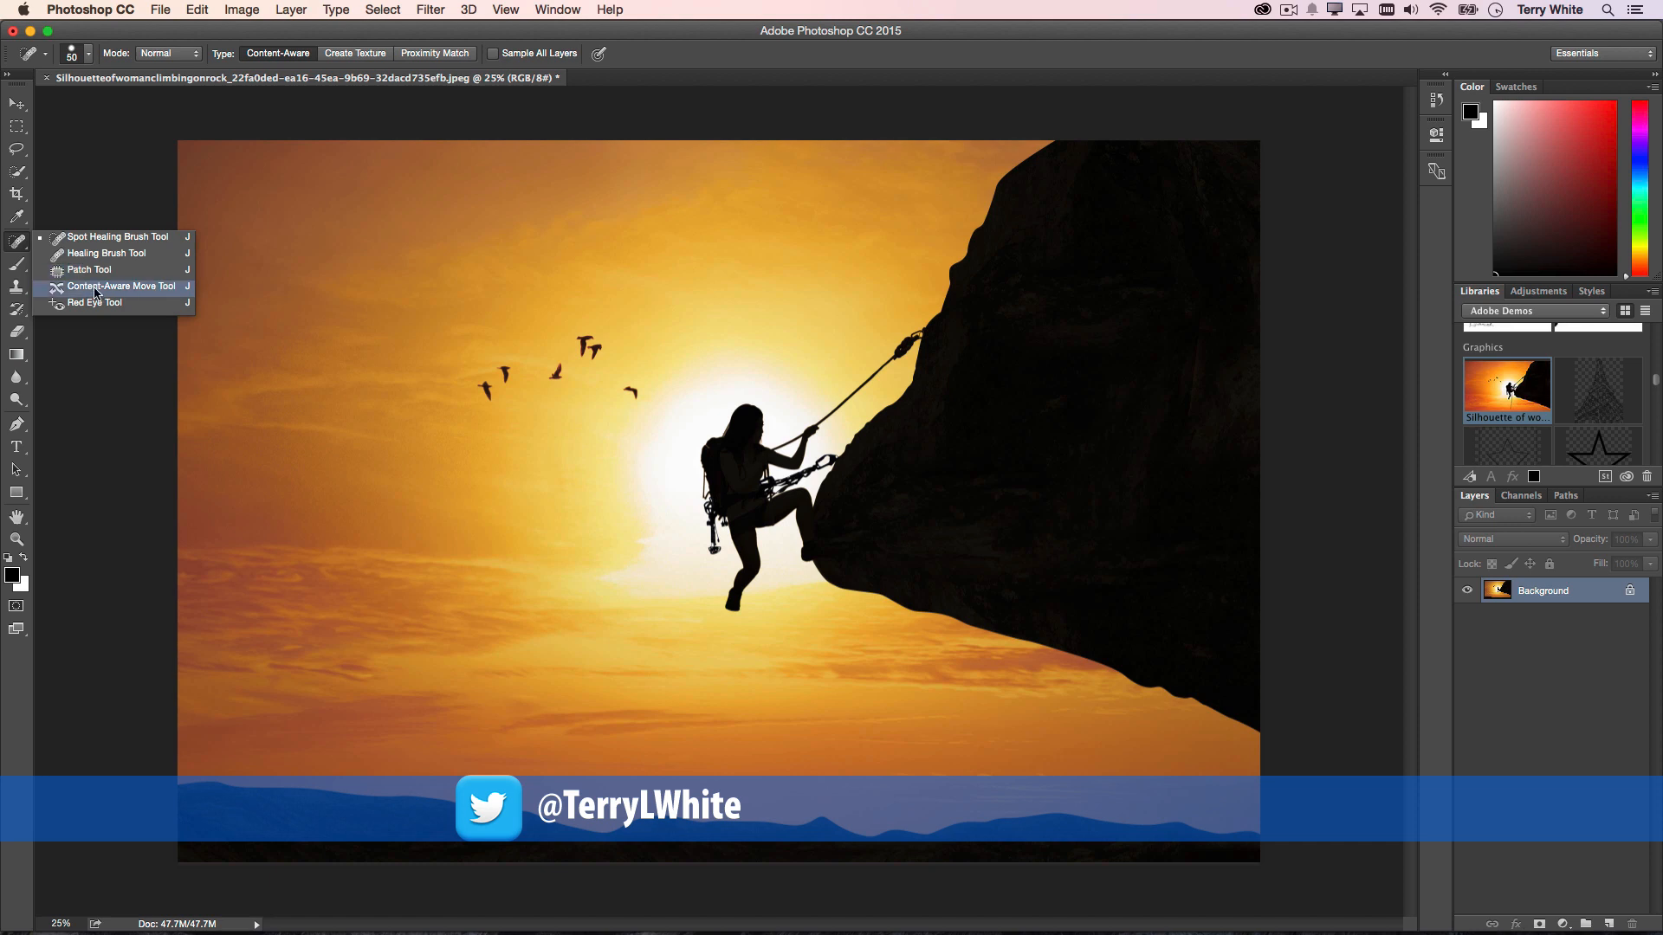
Move the pair of birds up and right with Content-Aware Move, rotated slightly.
{"action": "left_click", "coordinate": [122, 286]}
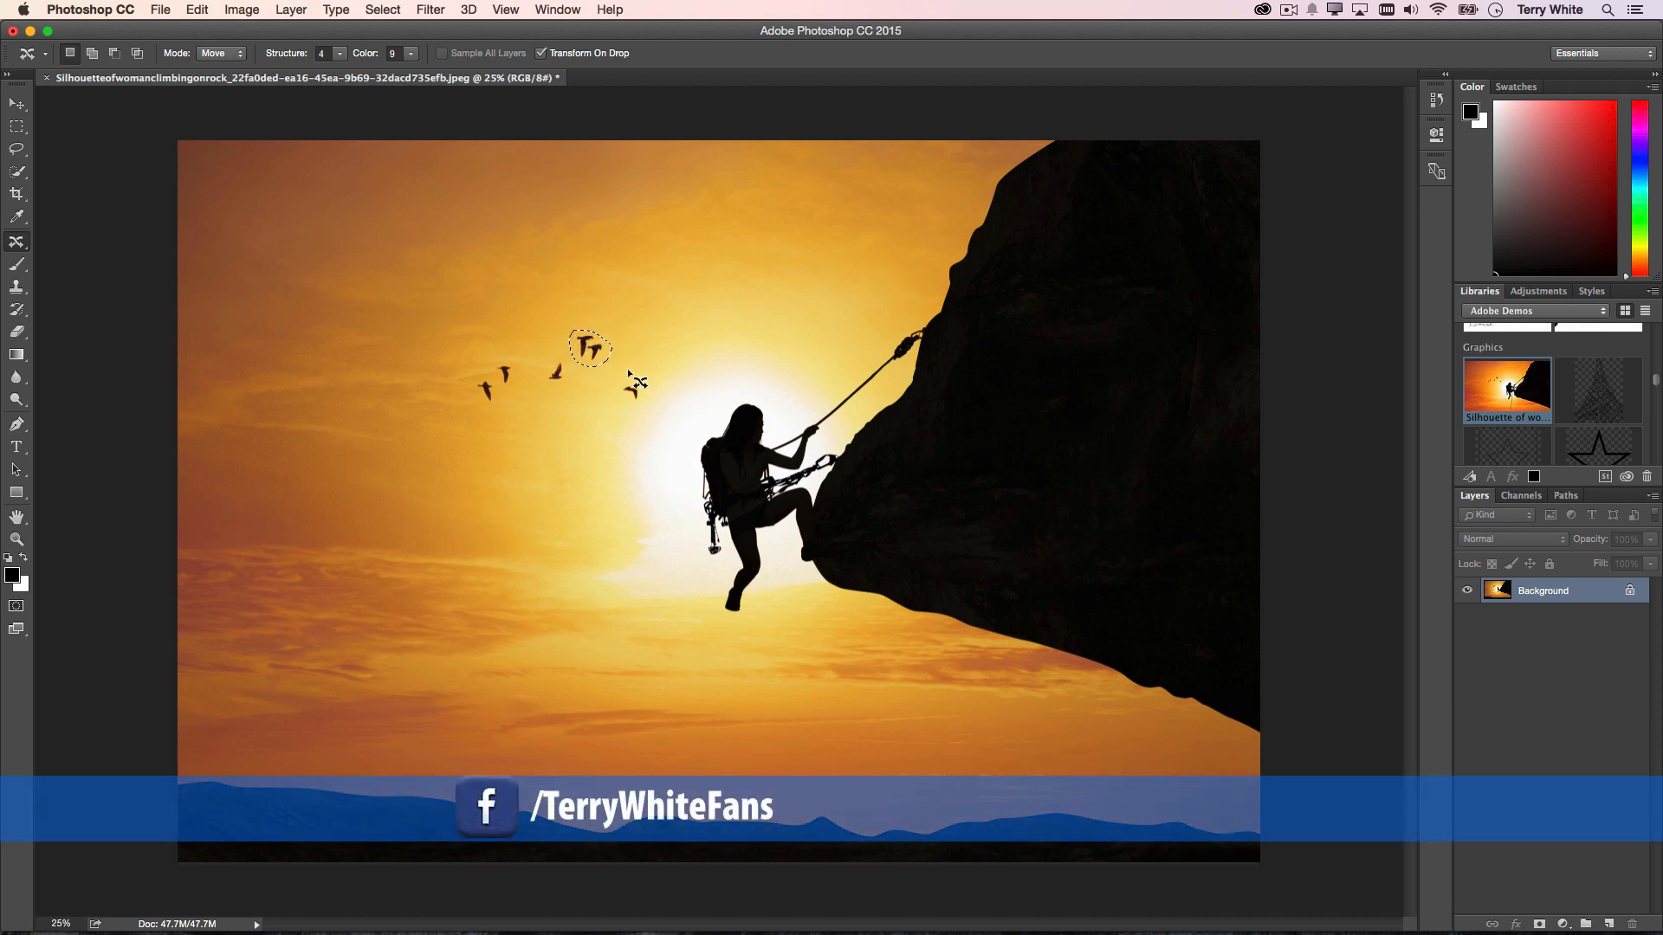
{"action": "left_click_drag", "start_coordinate": [591, 348], "coordinate": [596, 350]}
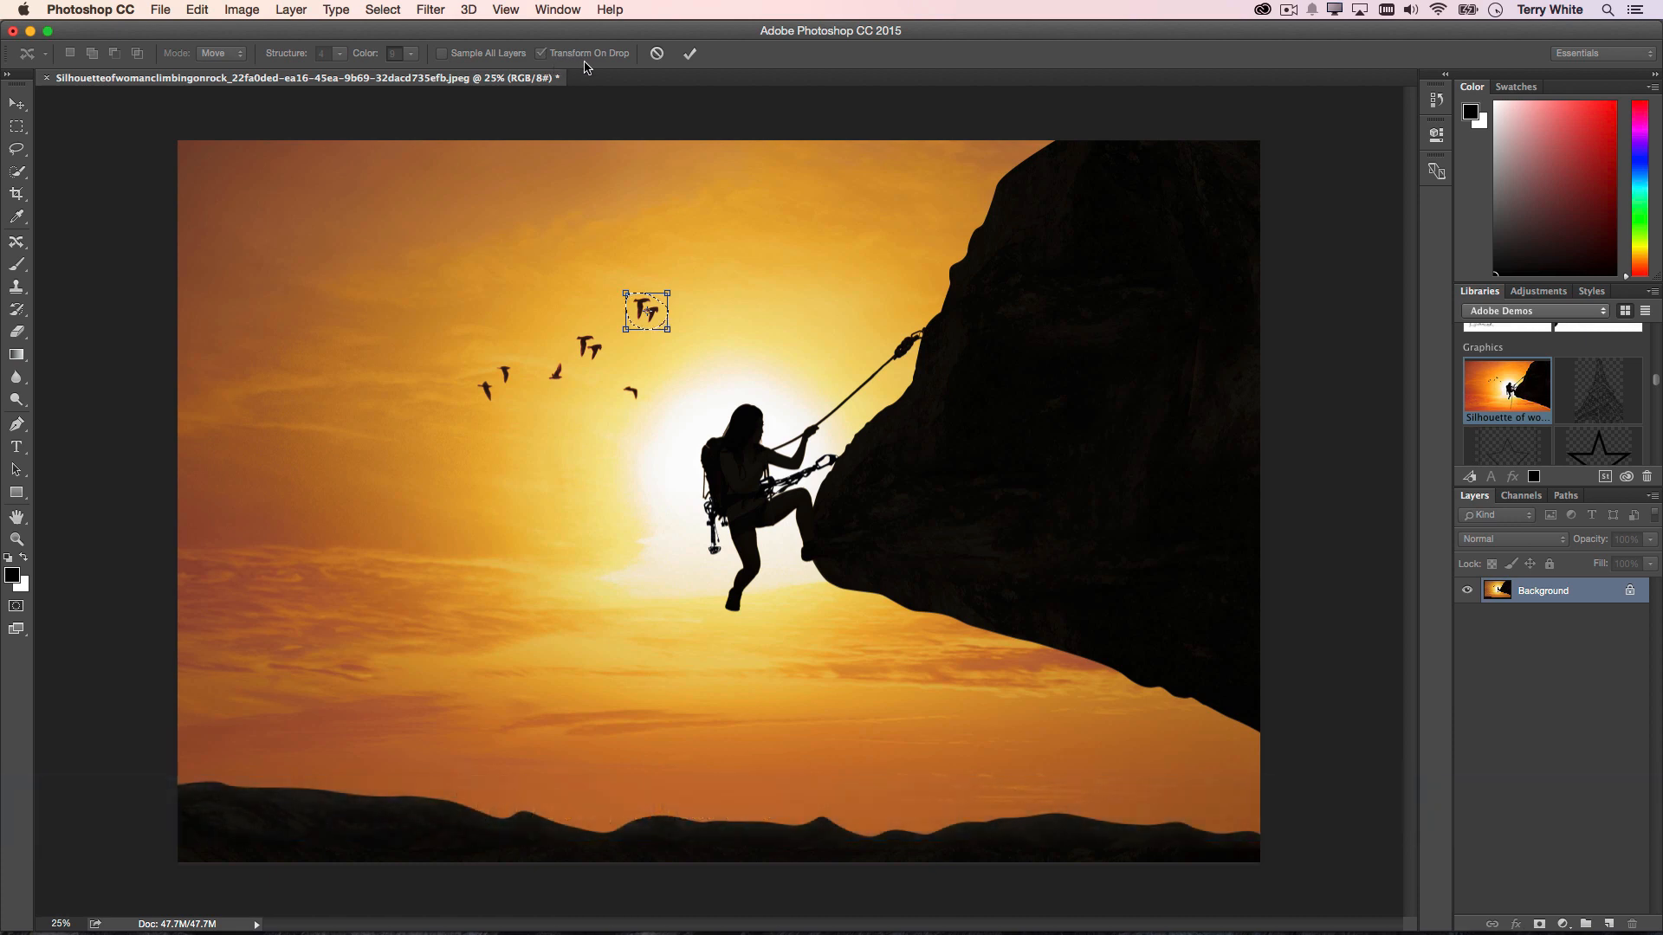
{"action": "mouse_move", "coordinate": [589, 66]}
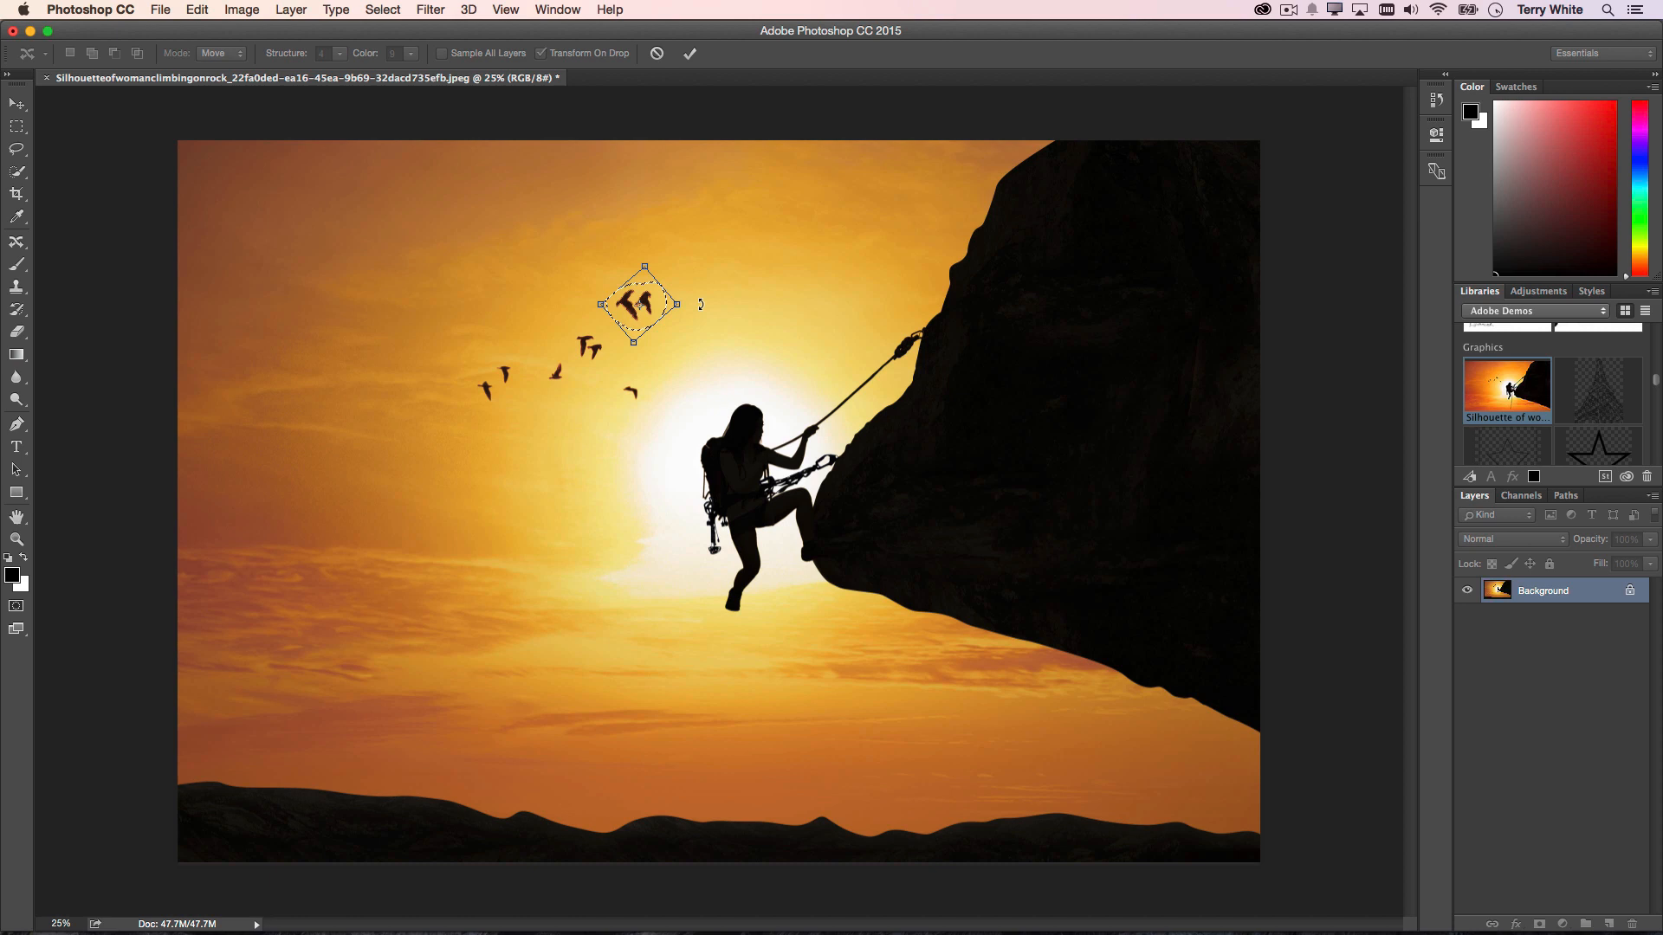
{"action": "left_click", "coordinate": [689, 53]}
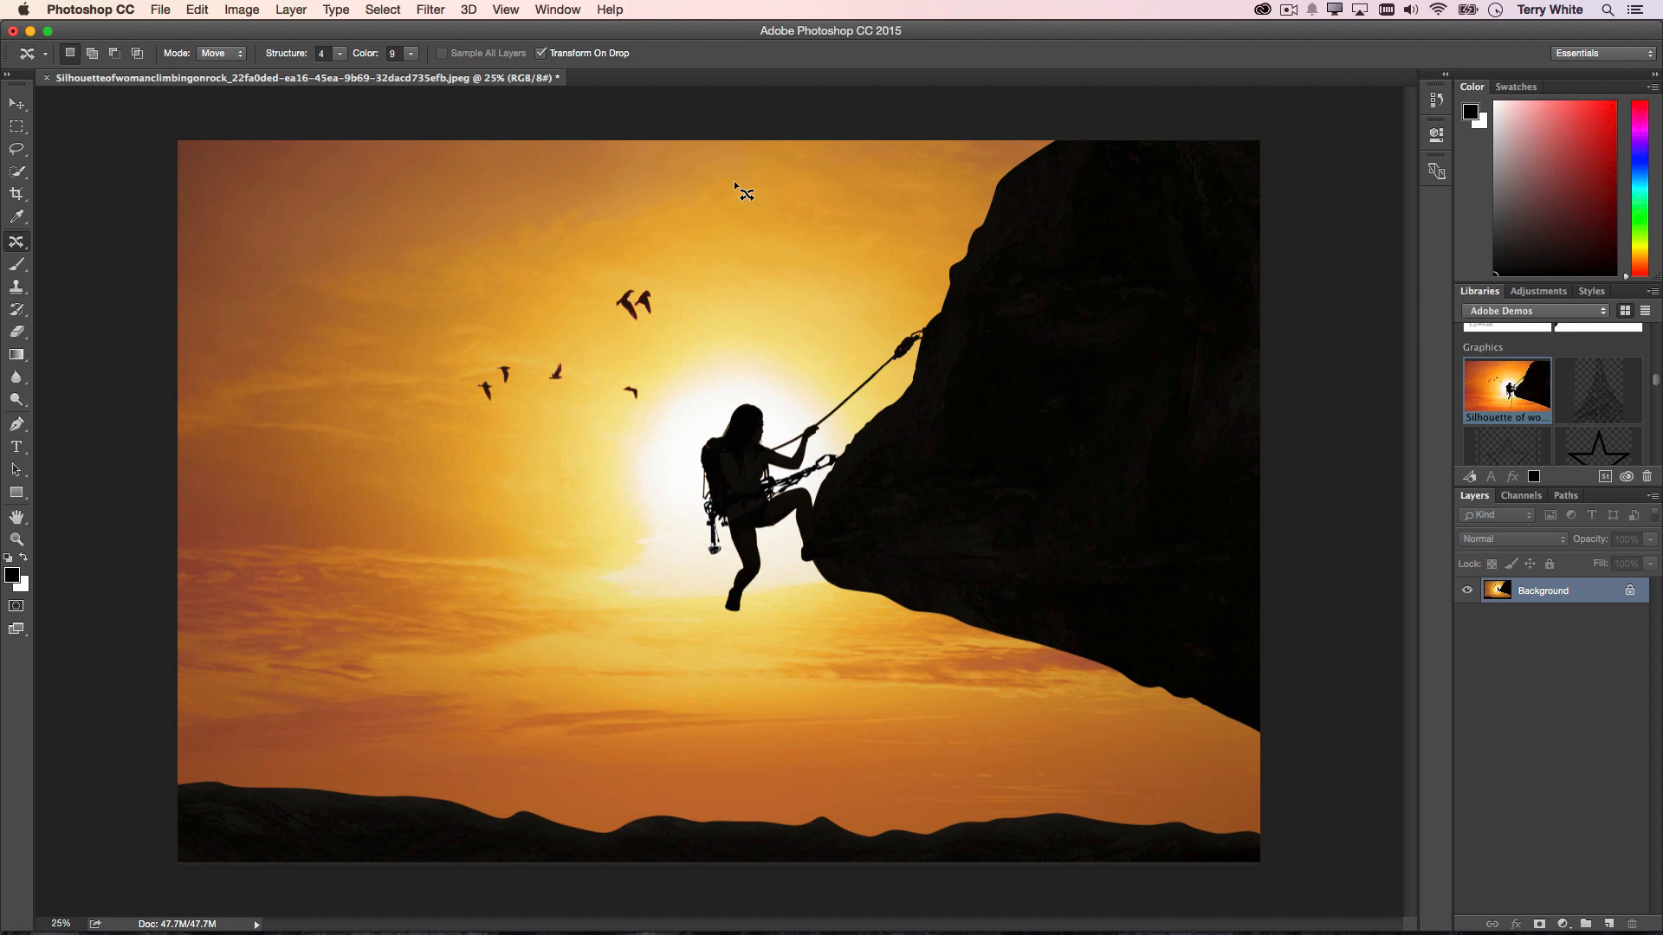
{"action": "mouse_move", "coordinate": [677, 348]}
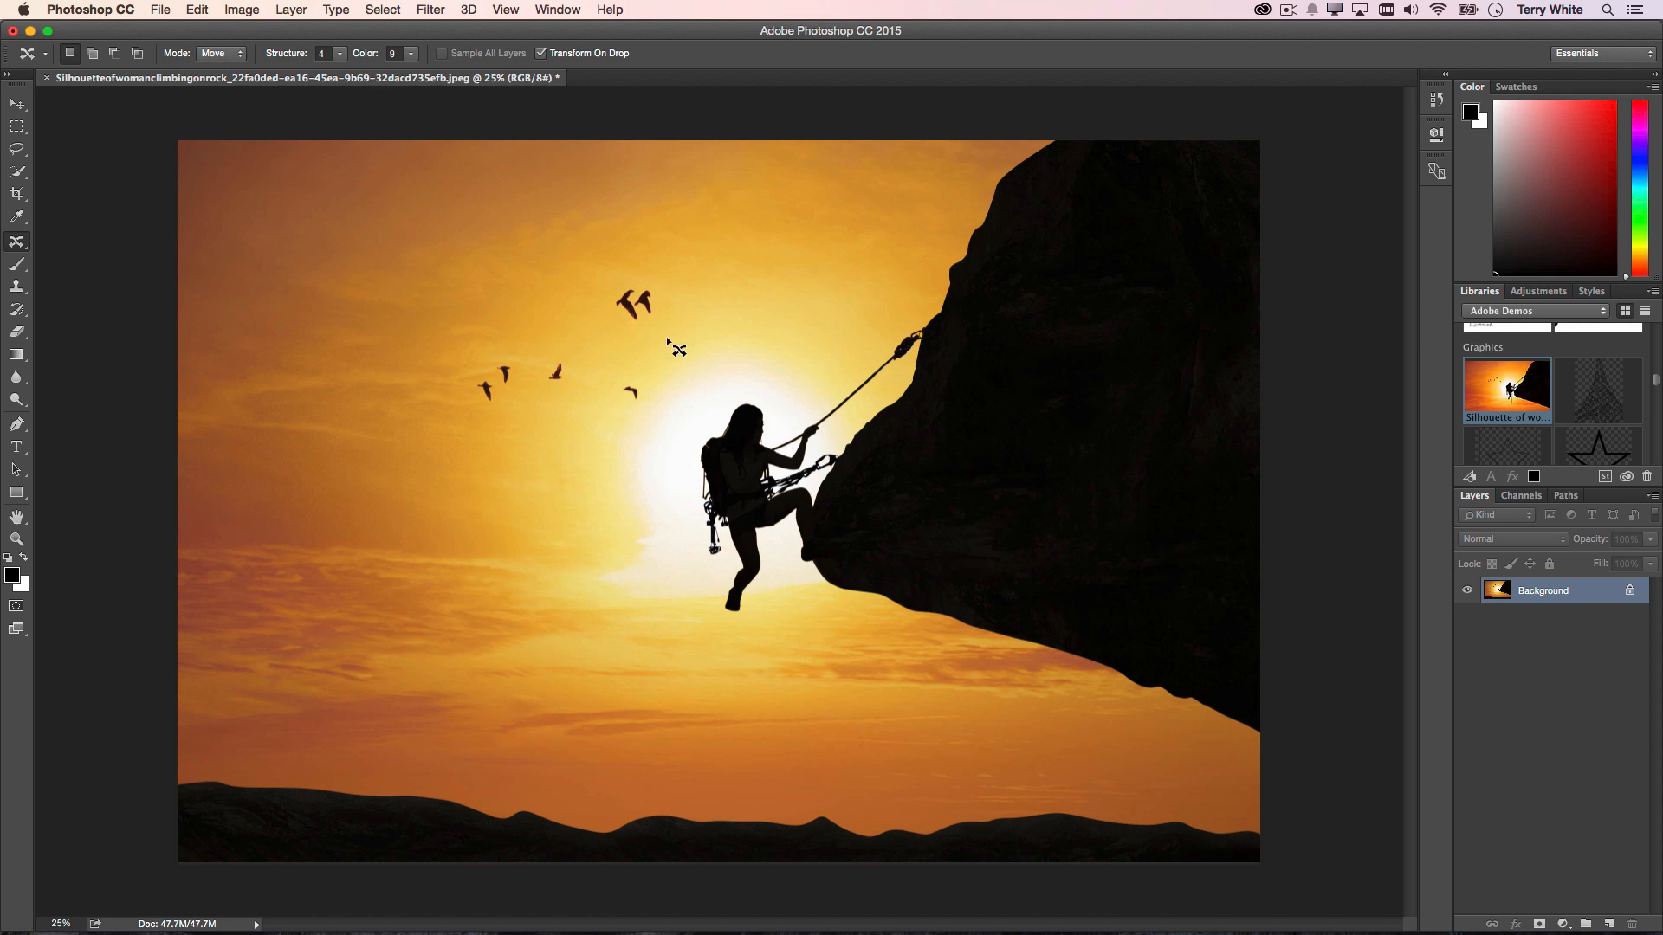
{"action": "mouse_move", "coordinate": [552, 379]}
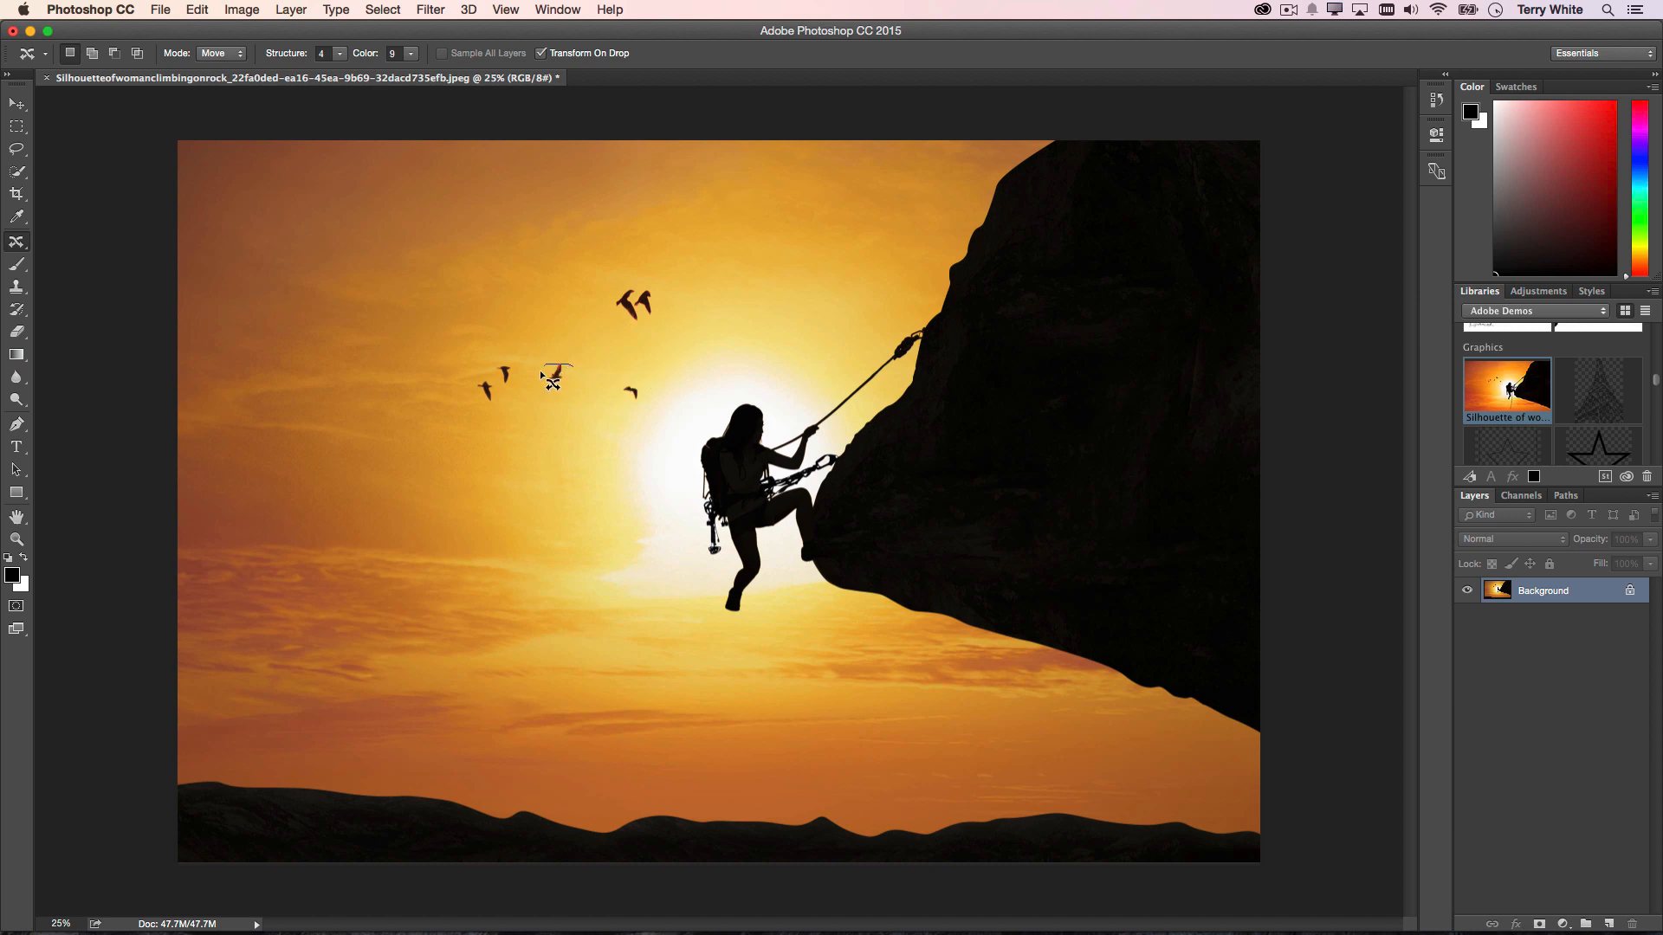
{"action": "mouse_move", "coordinate": [551, 369]}
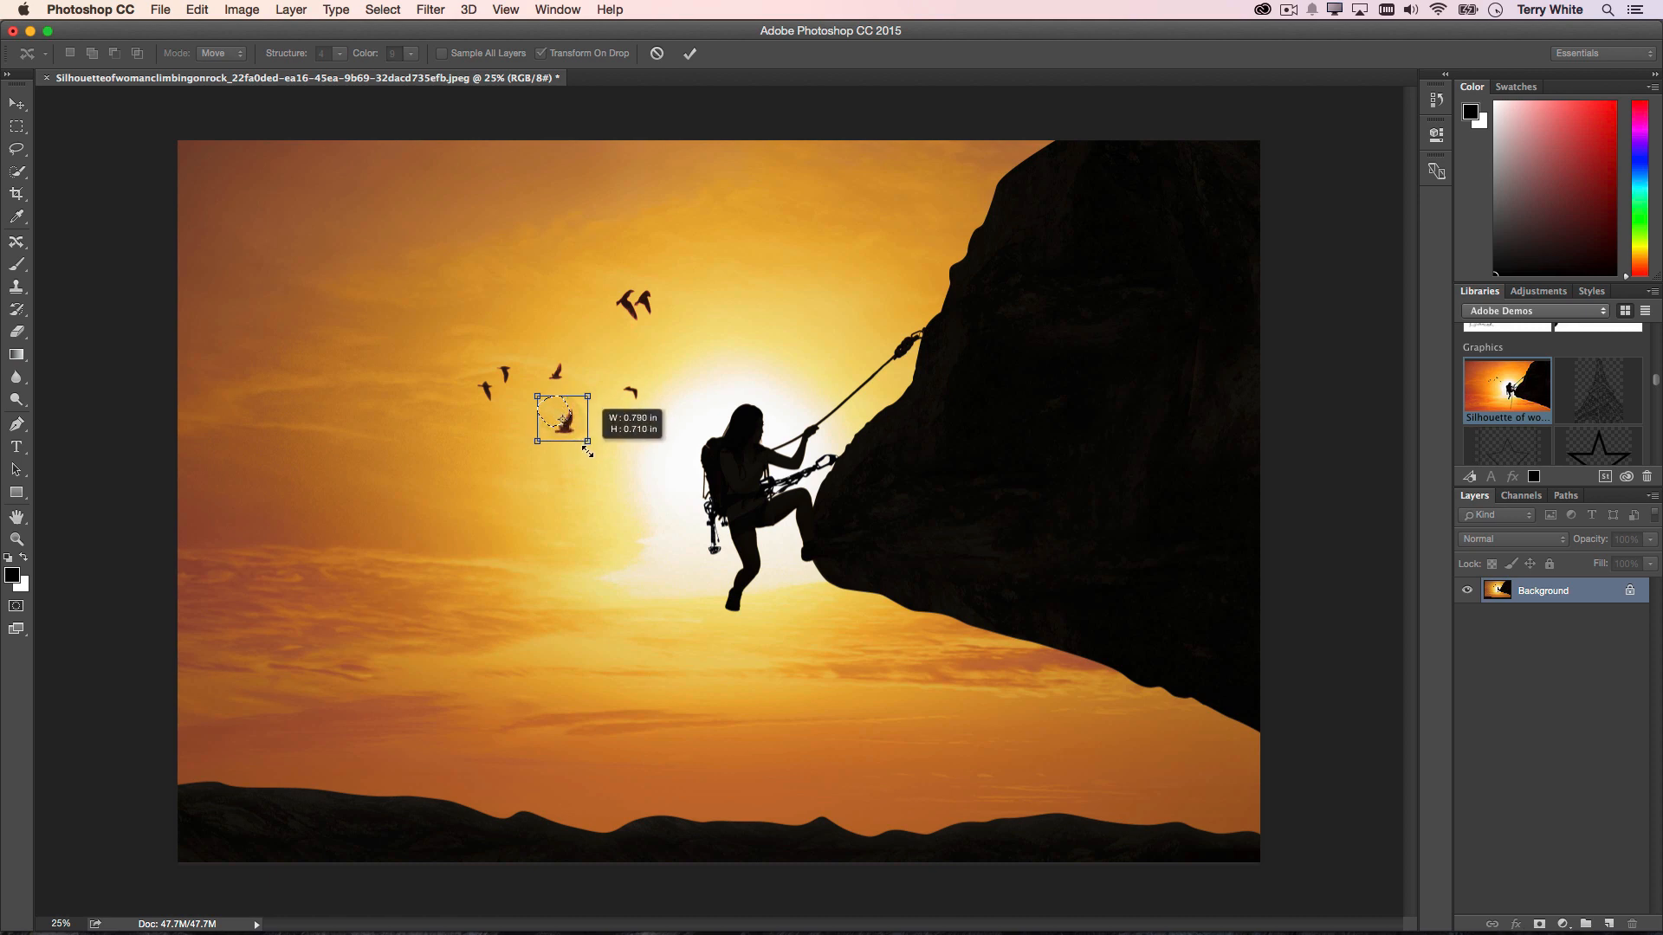
Shrink the moved bird to about half size and commit the transform.
{"action": "left_click_drag", "start_coordinate": [589, 433], "coordinate": [551, 414]}
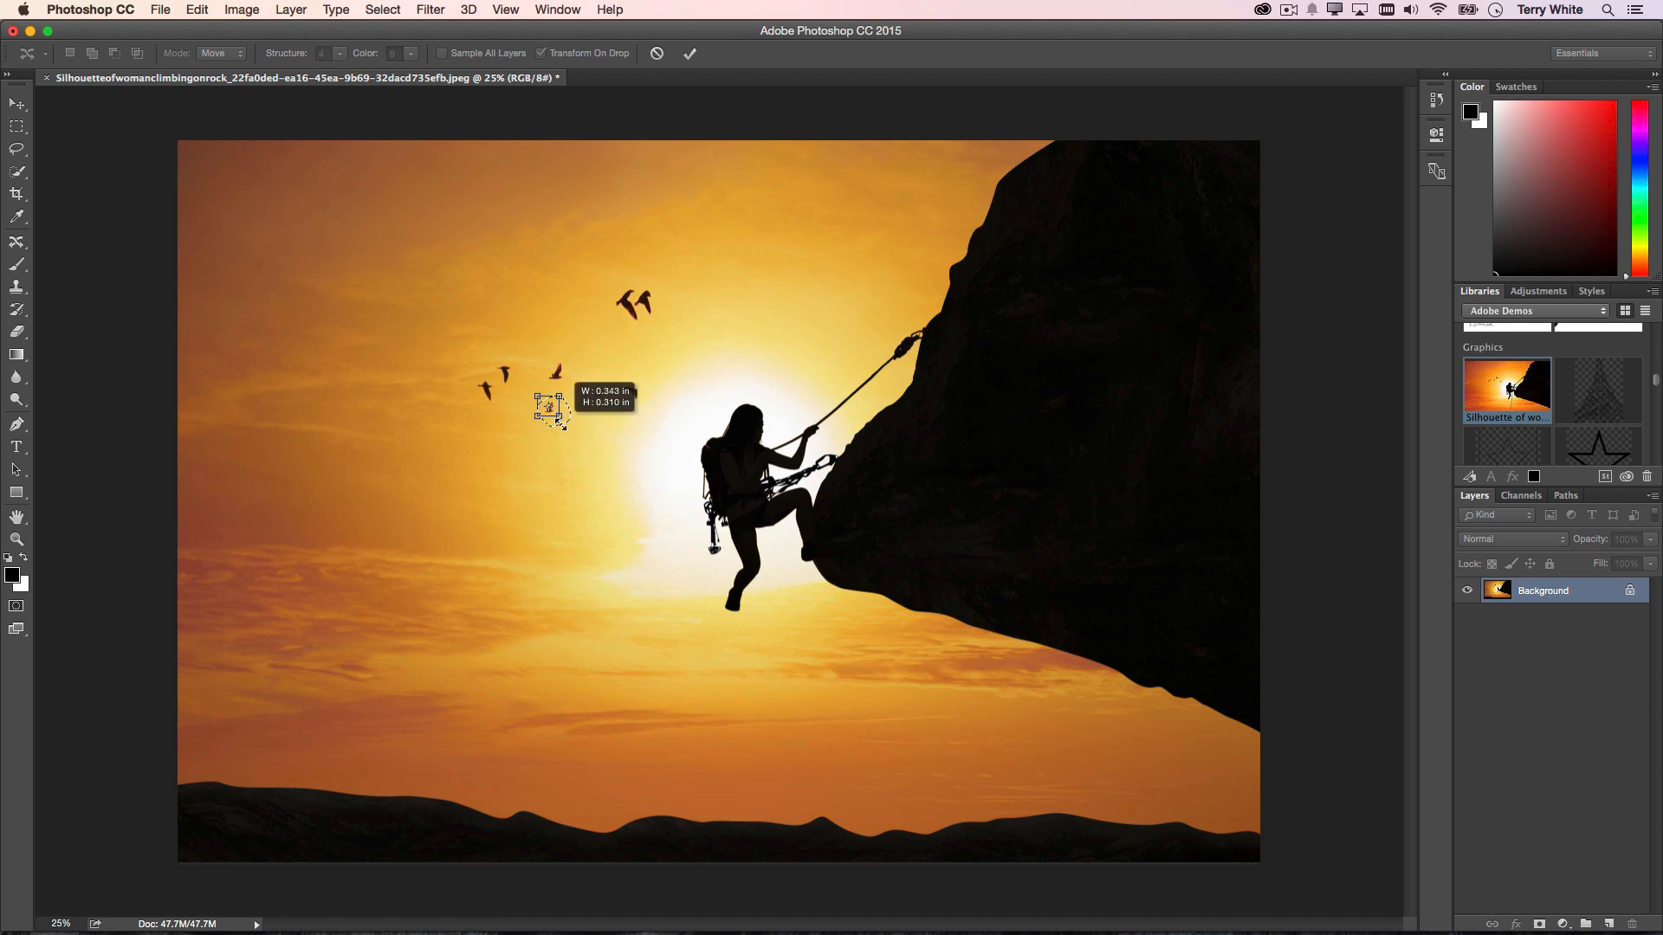
{"action": "left_click", "coordinate": [690, 53]}
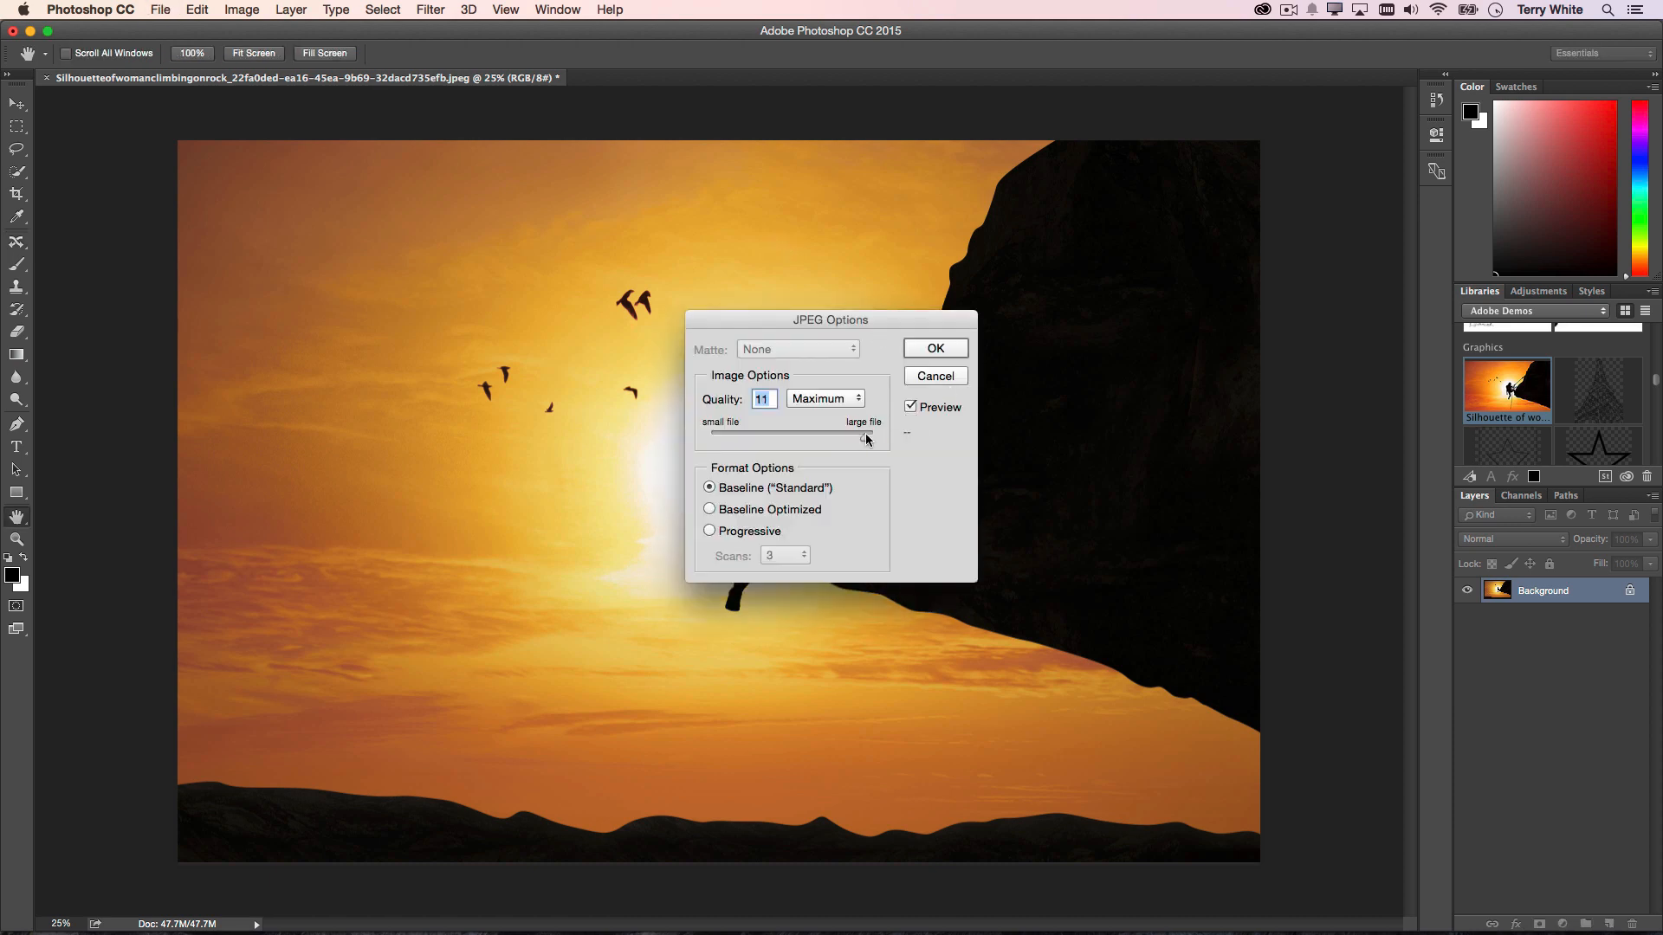
Save the photo as a maximum-quality JPEG so InDesign's link updates.
{"action": "left_click", "coordinate": [932, 348]}
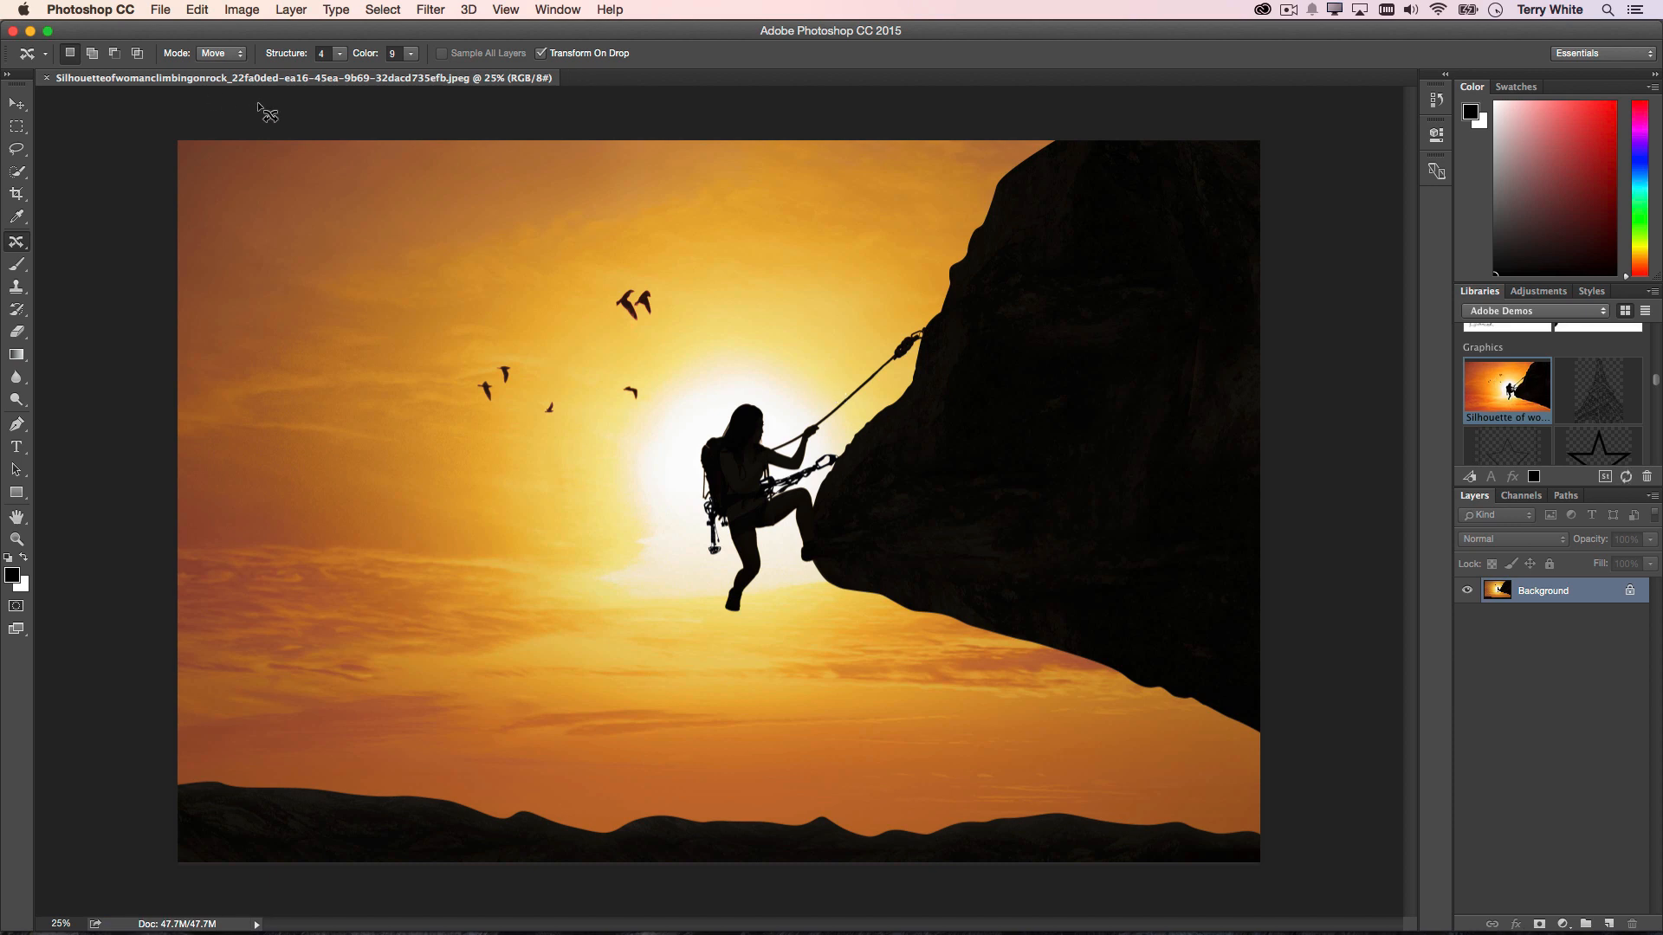
{"action": "left_click", "coordinate": [46, 77]}
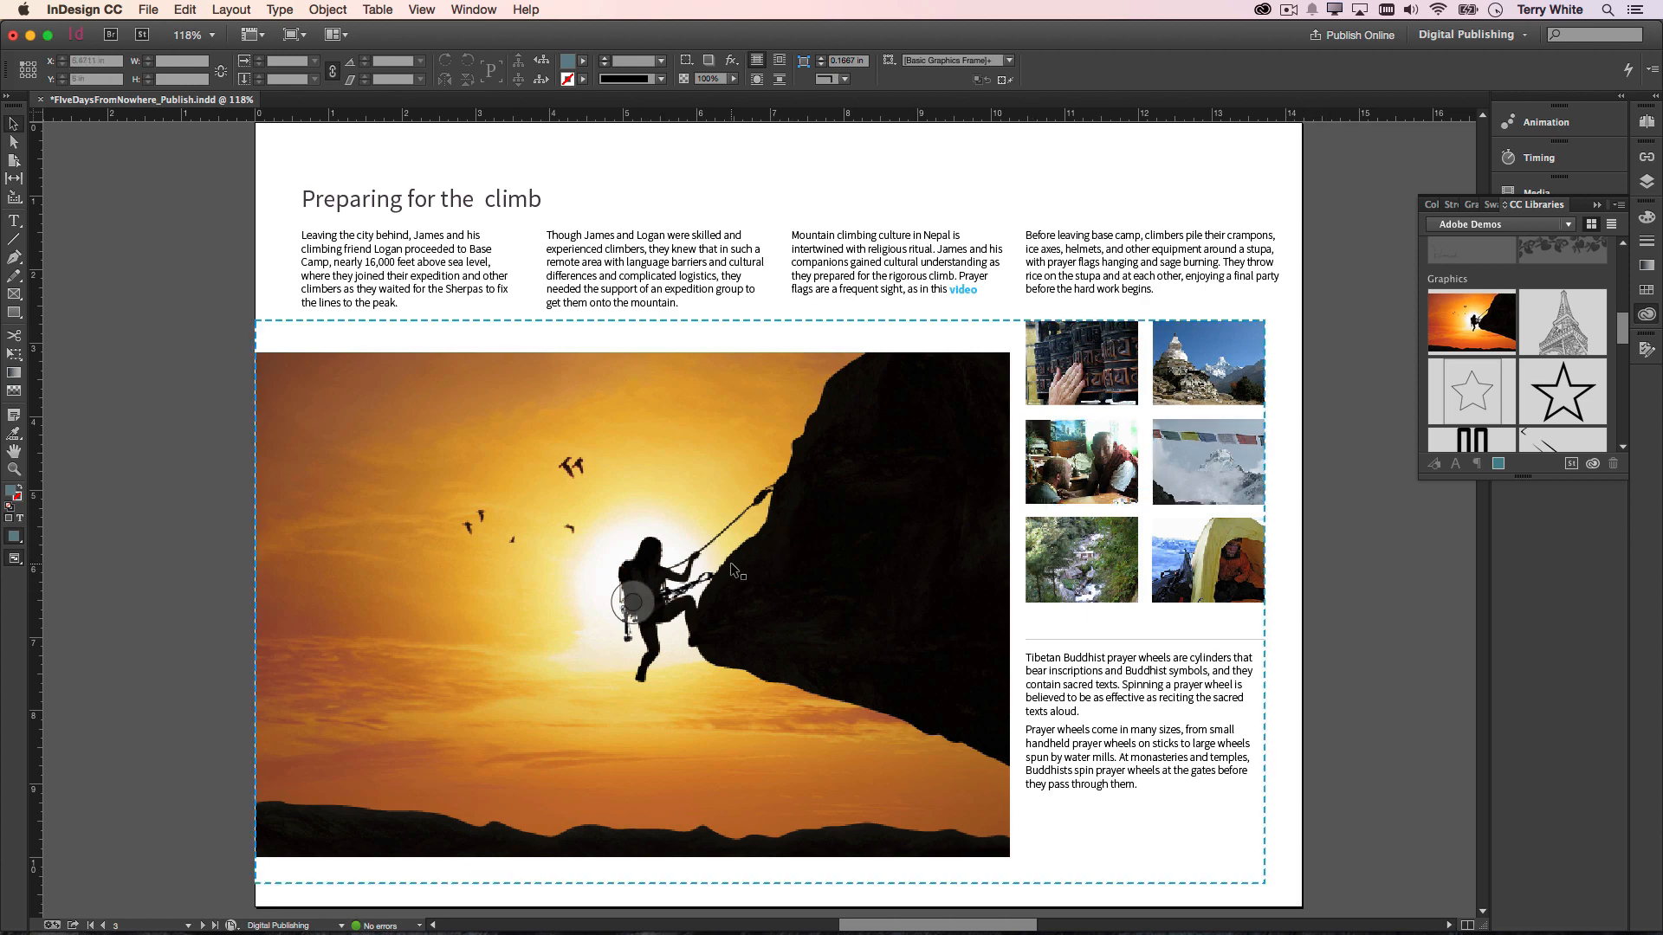
{"action": "mouse_move", "coordinate": [1470, 321]}
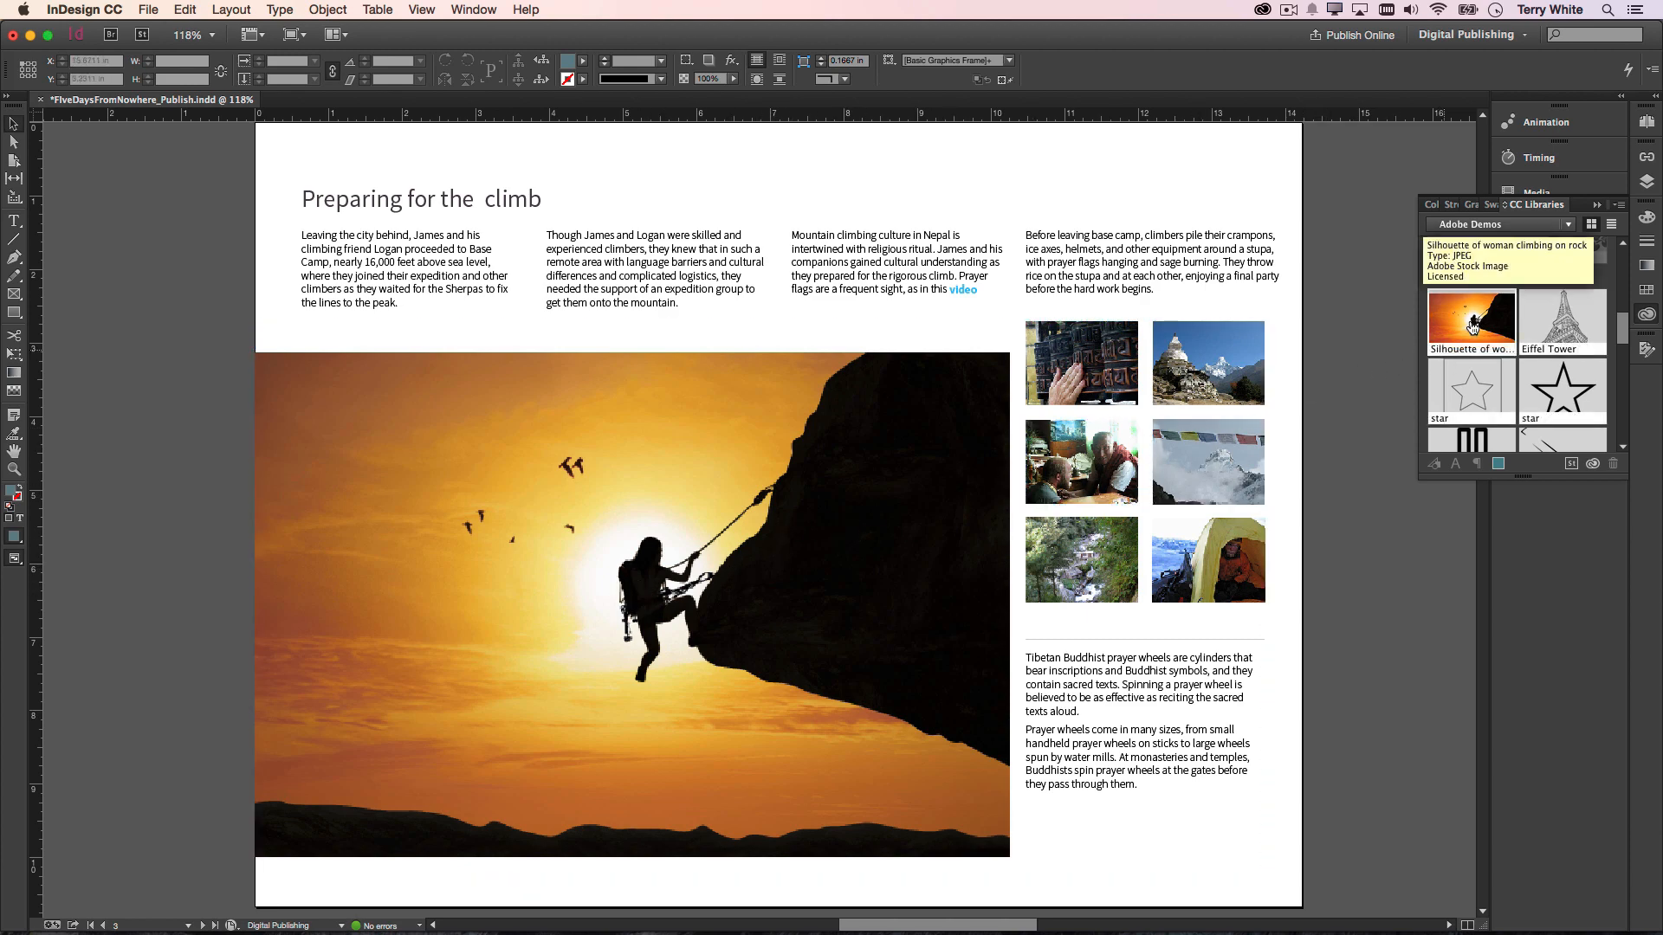